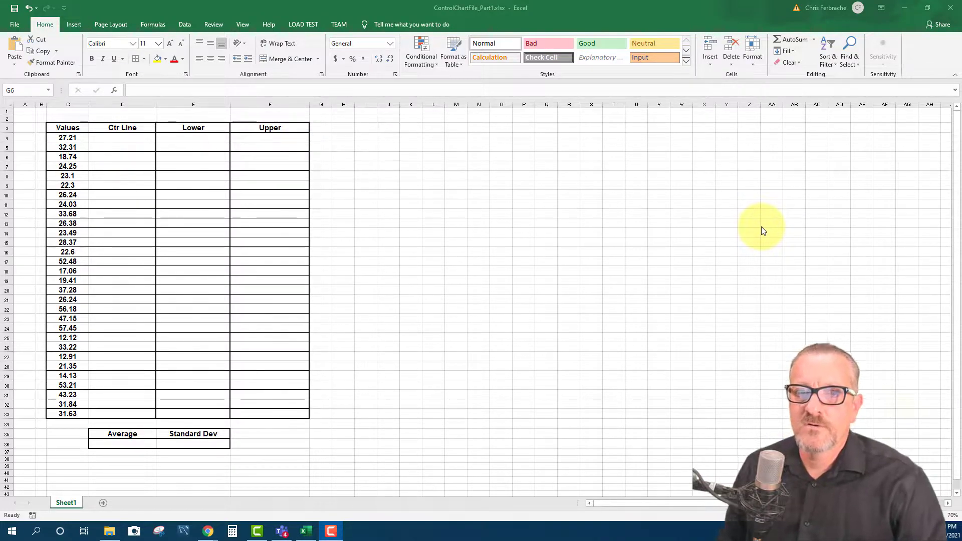
mouse_move(87, 127)
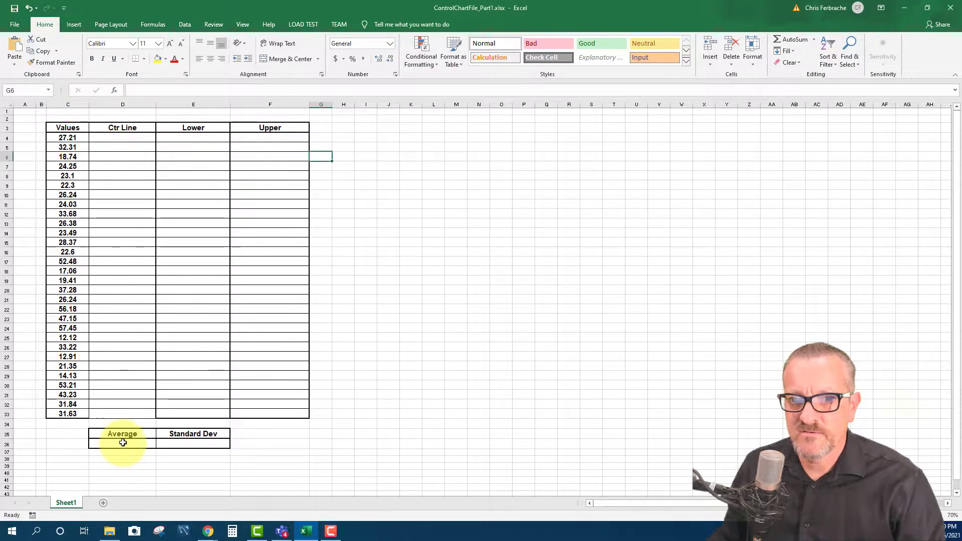
Compute the mean of the Values column C4:C33 in the Average cell D36 with =AVERAGE()
left_click(123, 444)
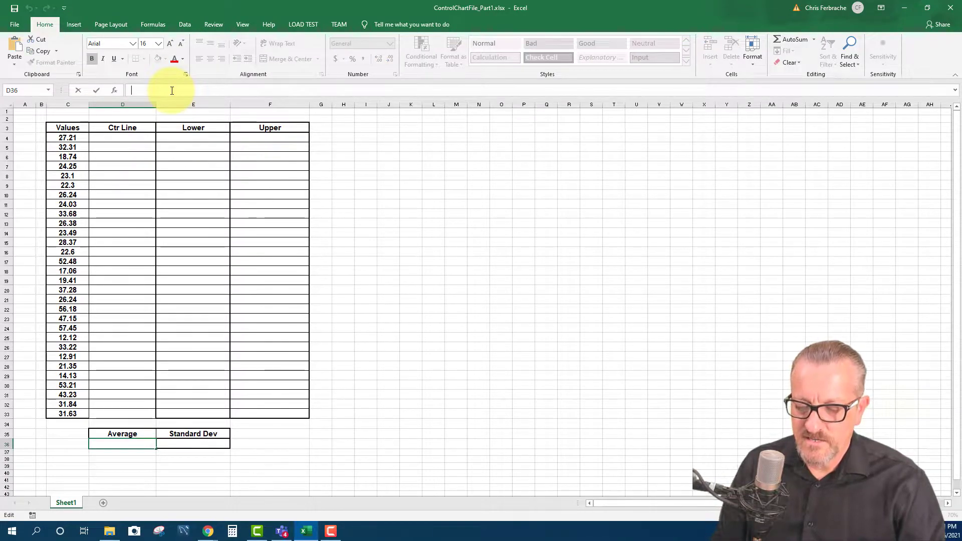
type("=")
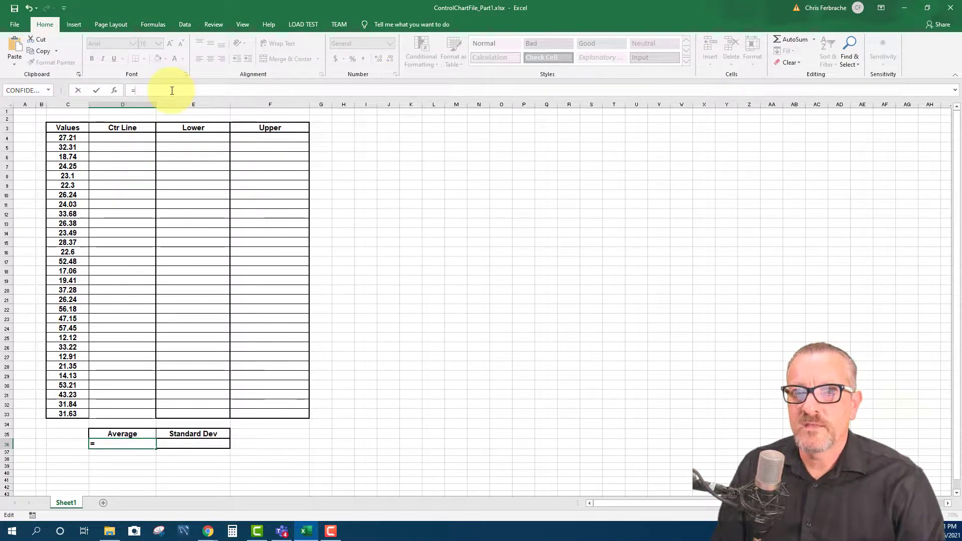
type("av")
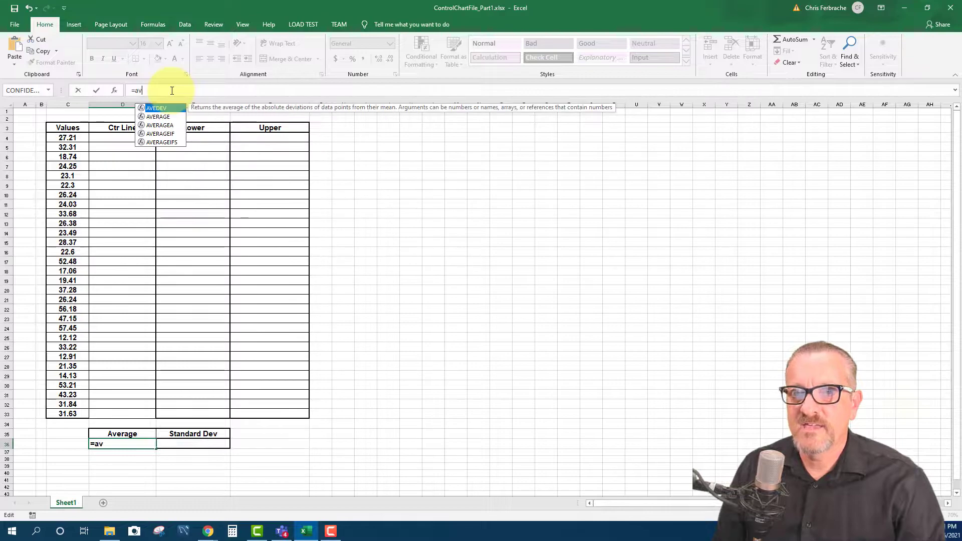
mouse_move(158, 117)
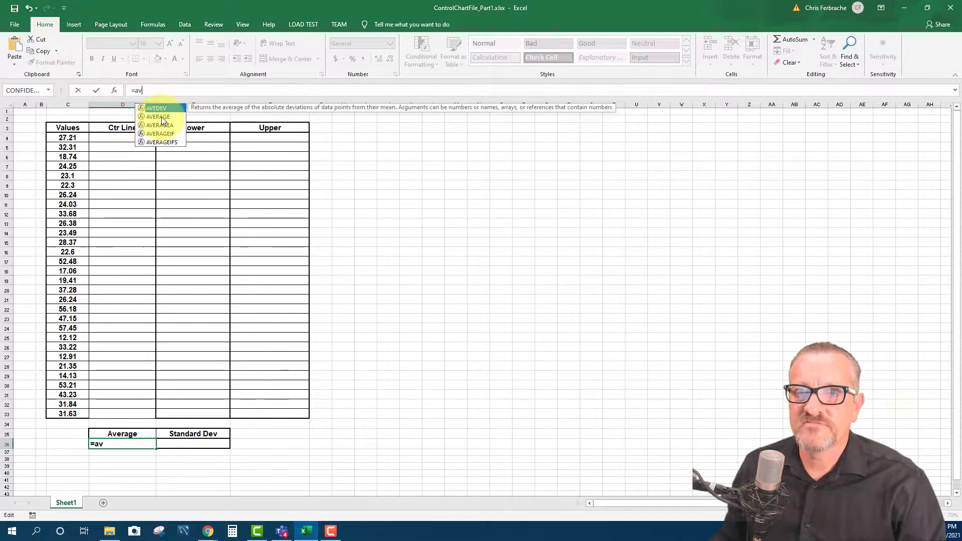
mouse_move(166, 119)
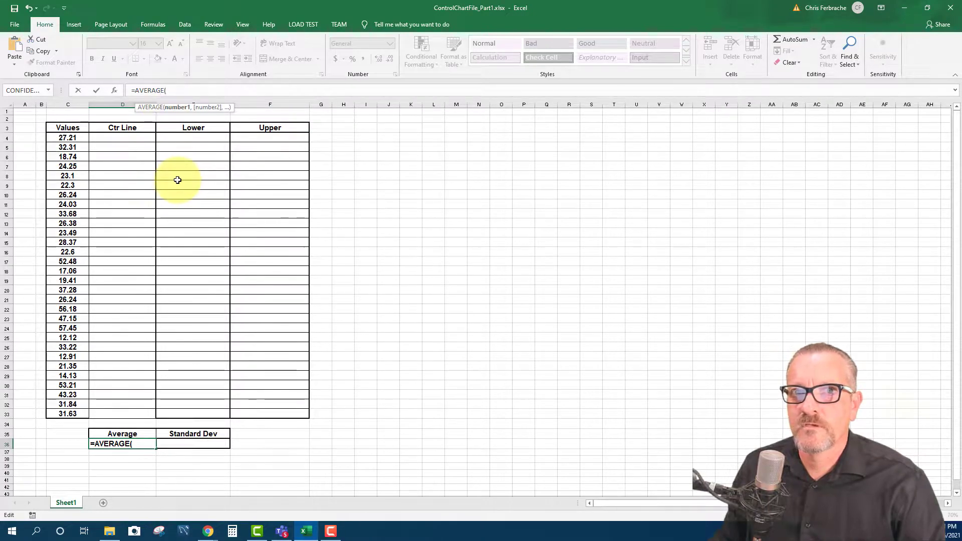
mouse_move(229, 130)
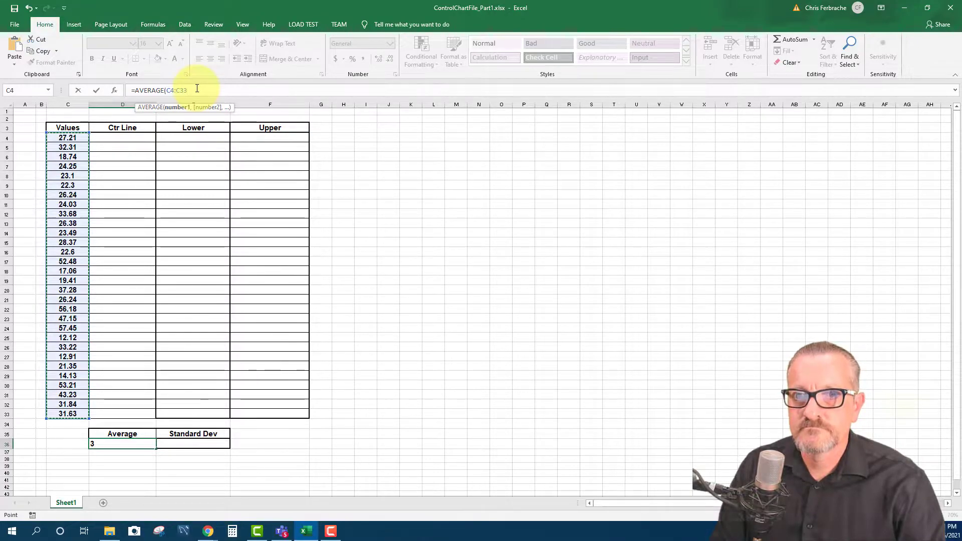
type(")")
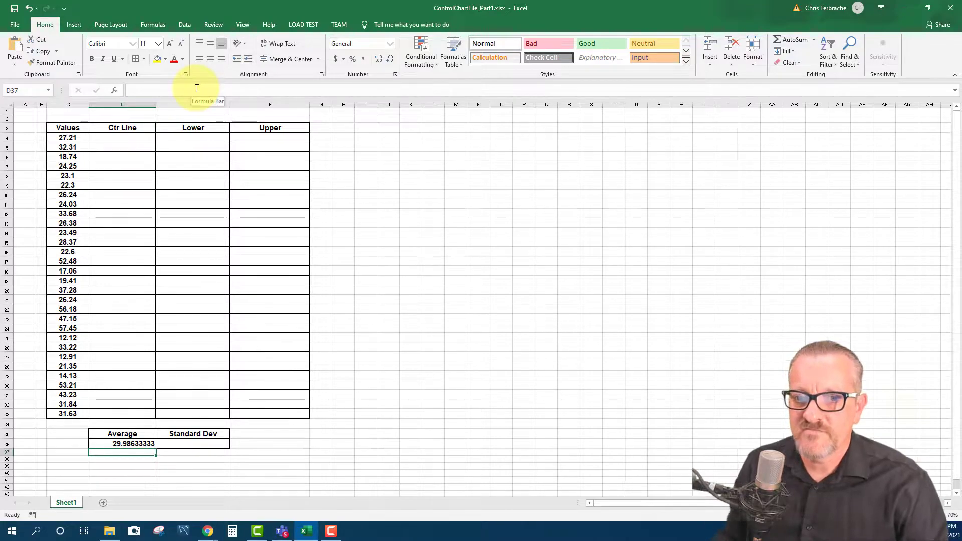
mouse_move(193, 317)
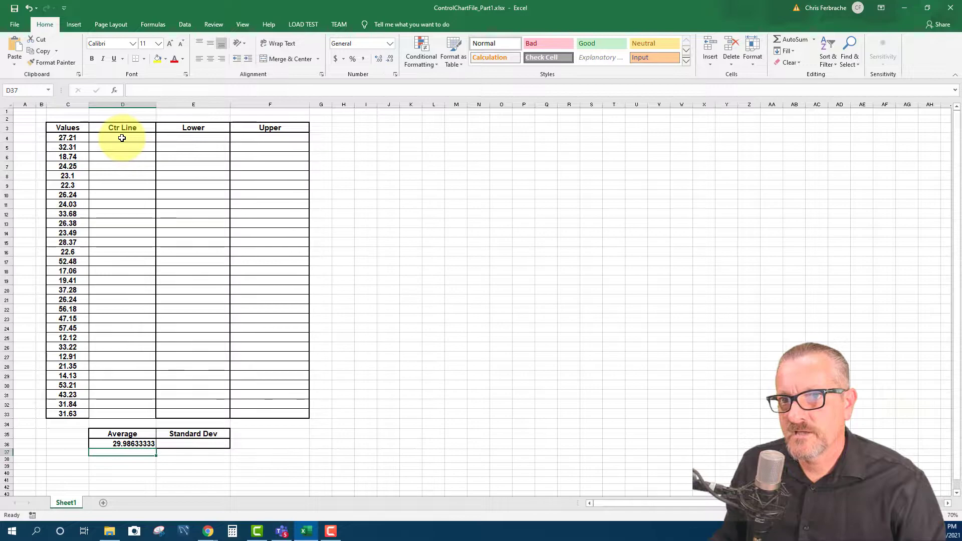
Link the first Ctr Line cell D4 to the Average with the absolute reference =$D$36
left_click(122, 137)
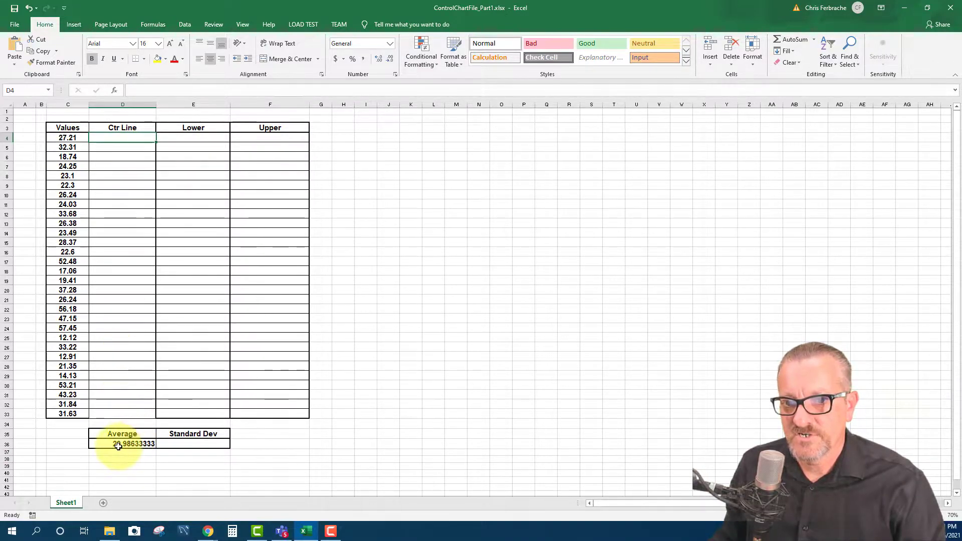
left_click(123, 137)
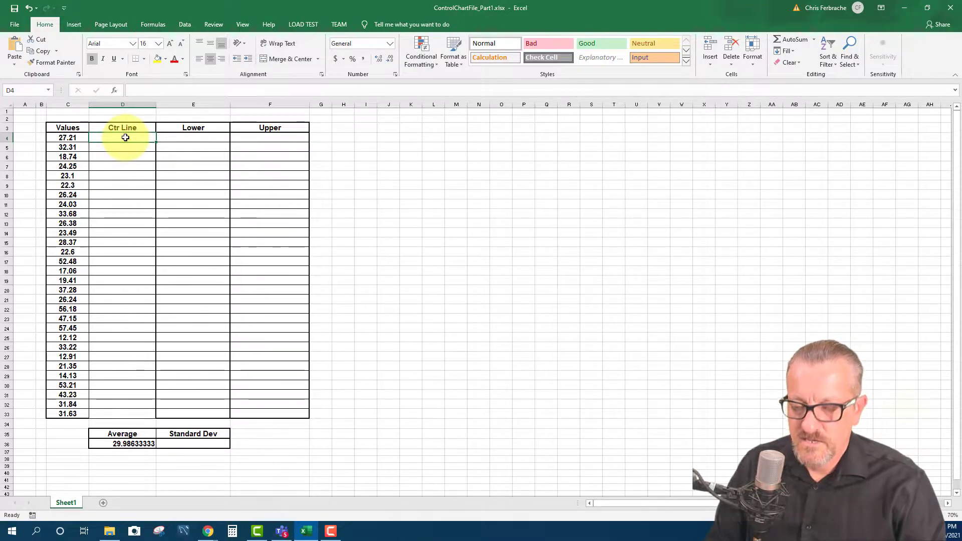
type("=")
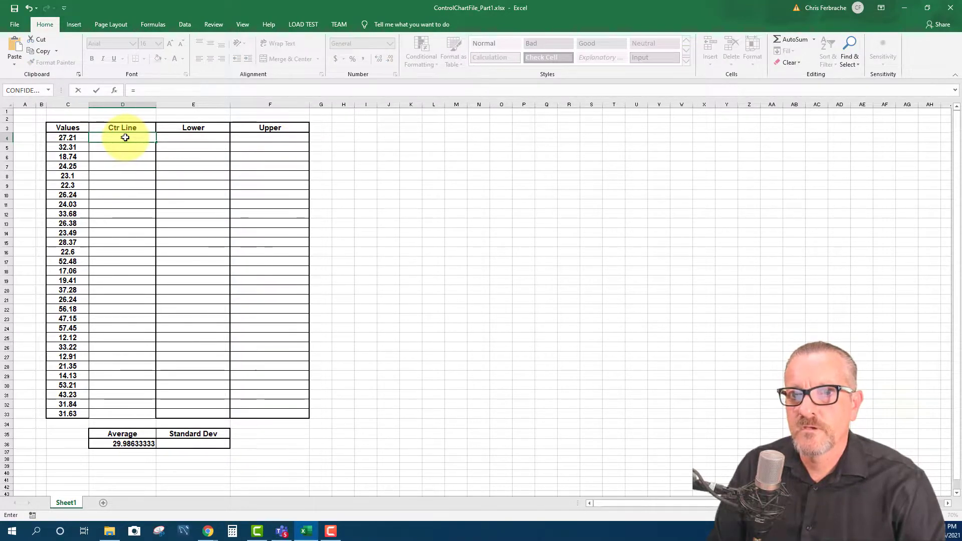
type("=")
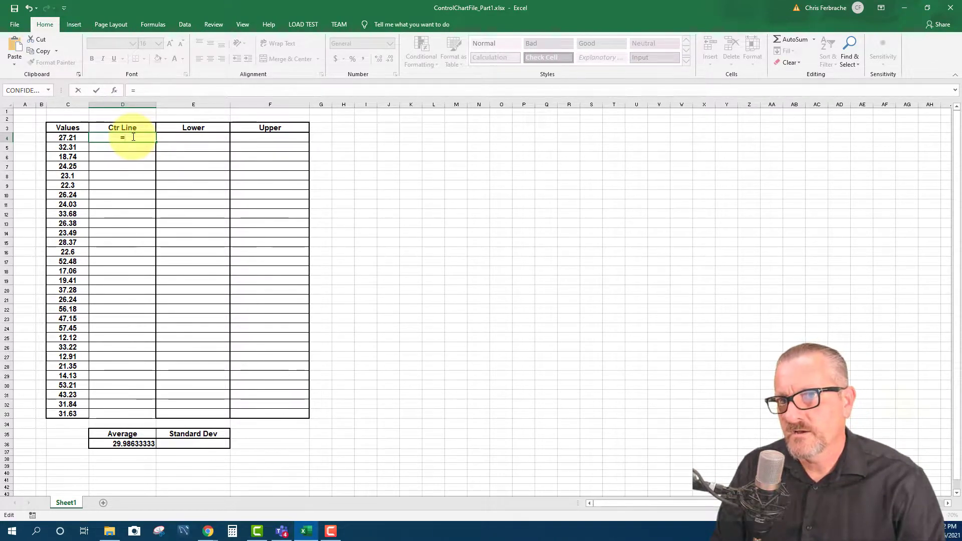
type("$")
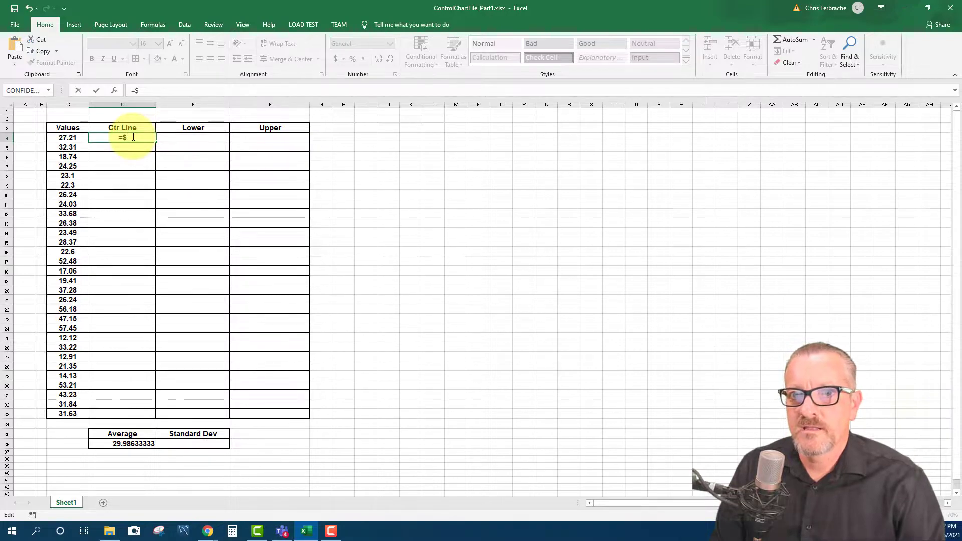
type("d$36")
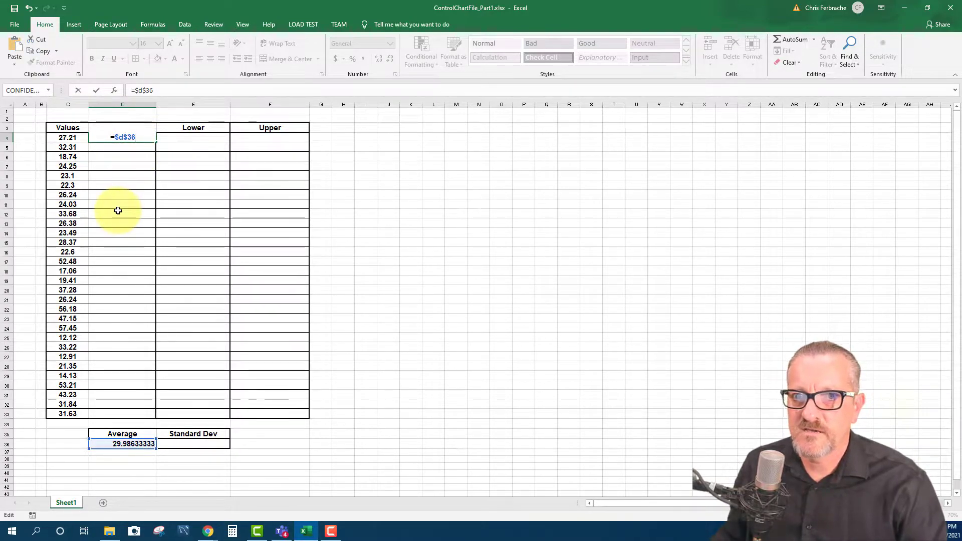
mouse_move(124, 229)
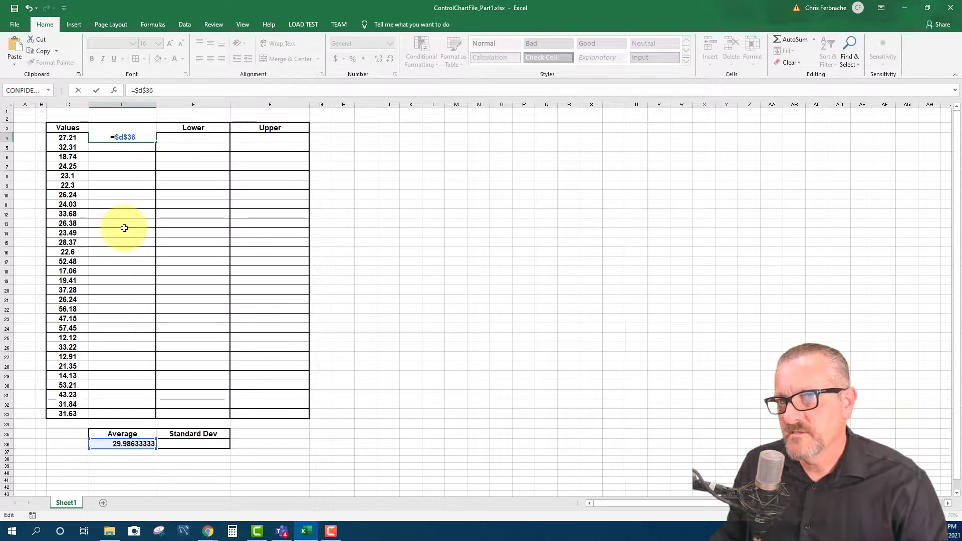
mouse_move(144, 263)
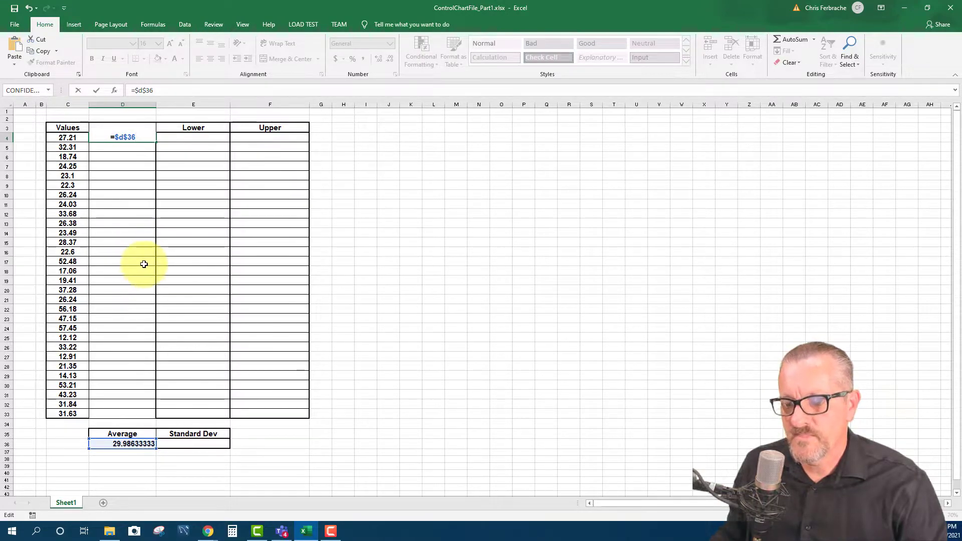
key("Return")
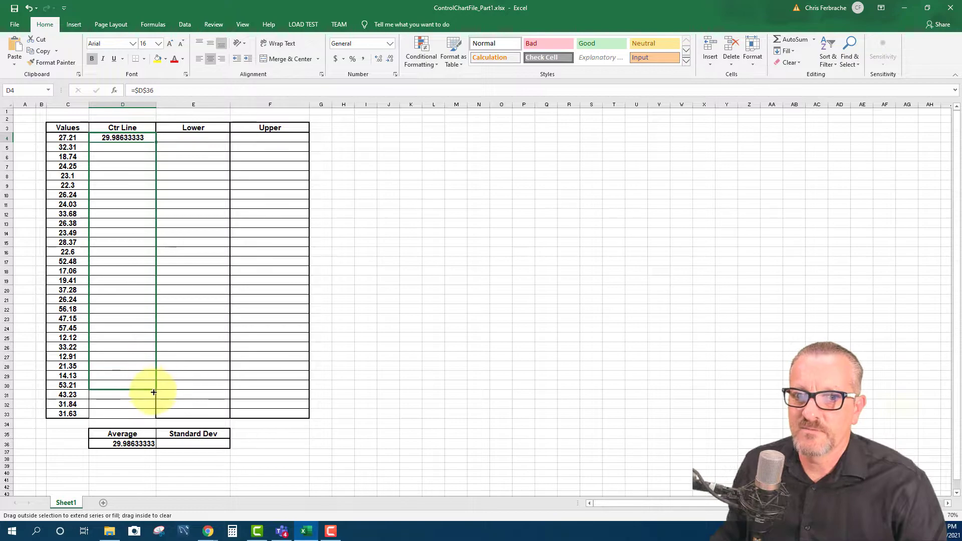
mouse_move(155, 419)
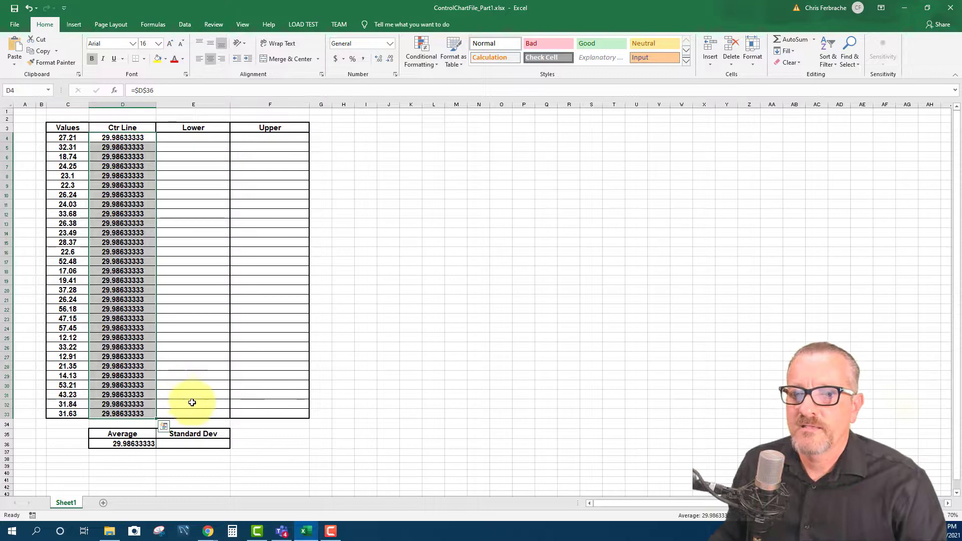
mouse_move(190, 444)
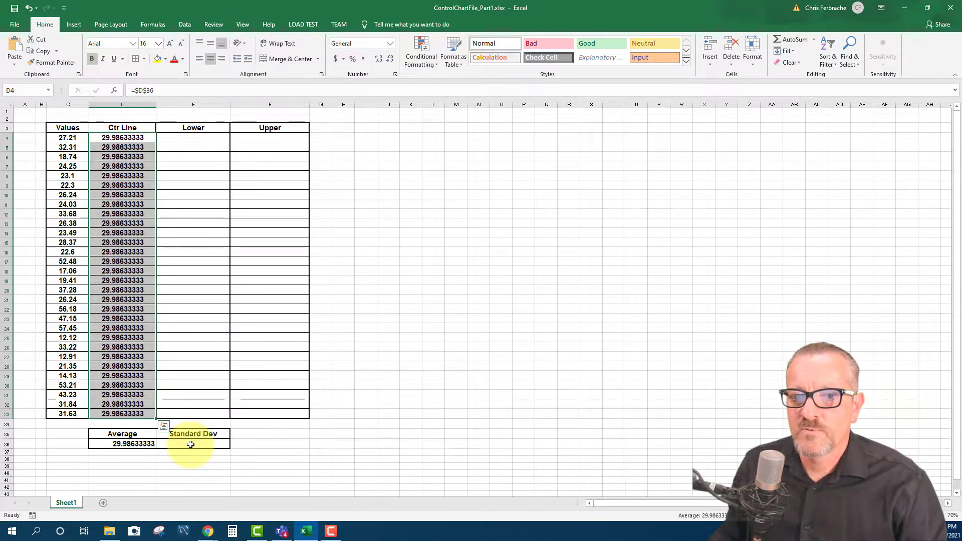
Compute the sample standard deviation of C4:C33 in E36 with =STDEV.S(), giving 12.74385896
left_click(192, 443)
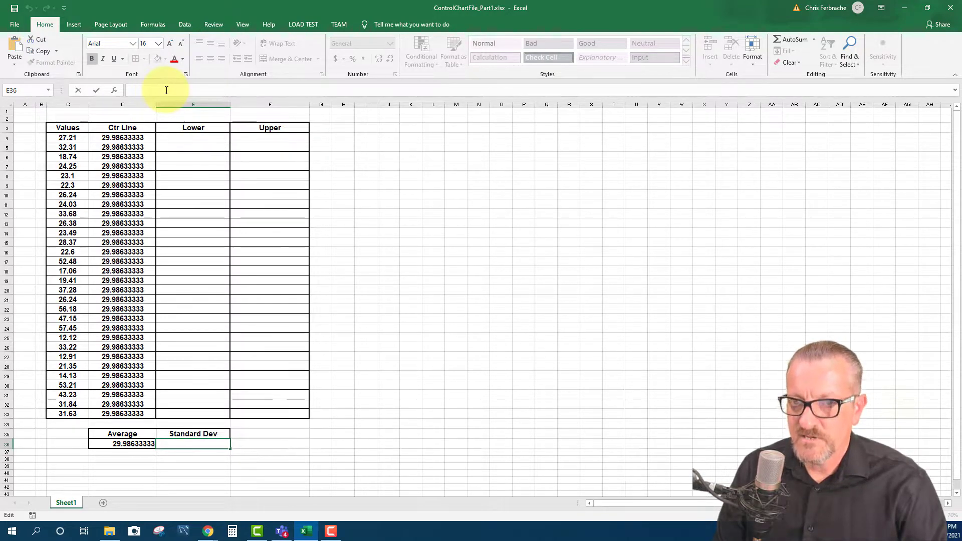
type("=s")
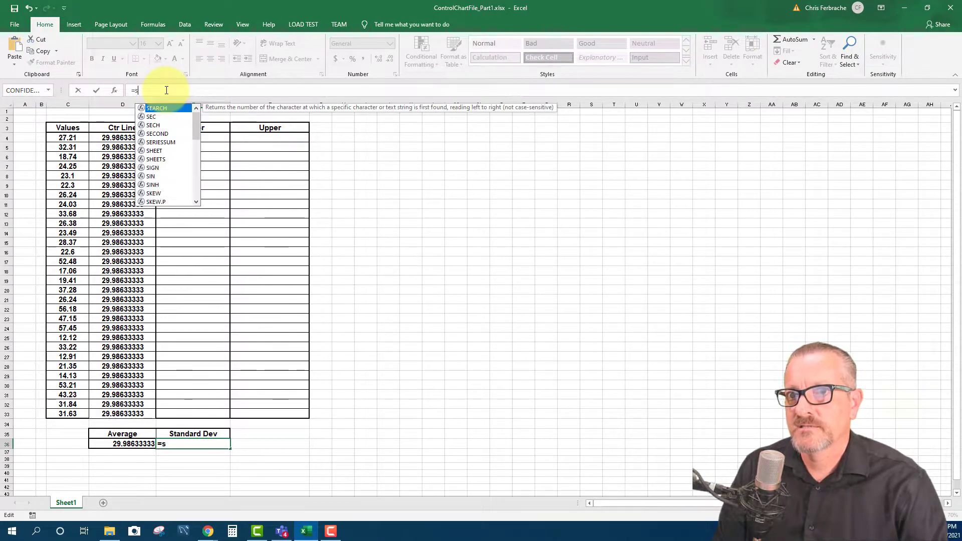
type("t")
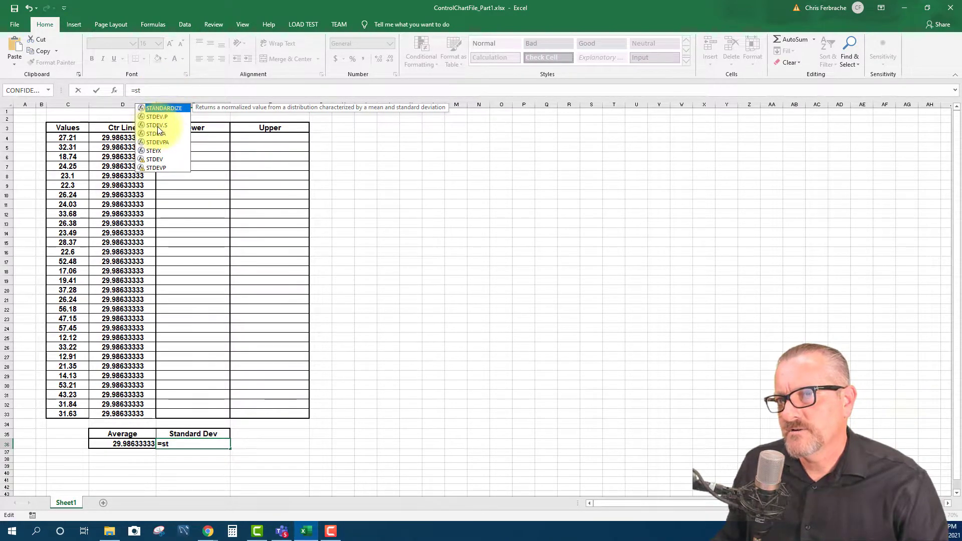
mouse_move(168, 129)
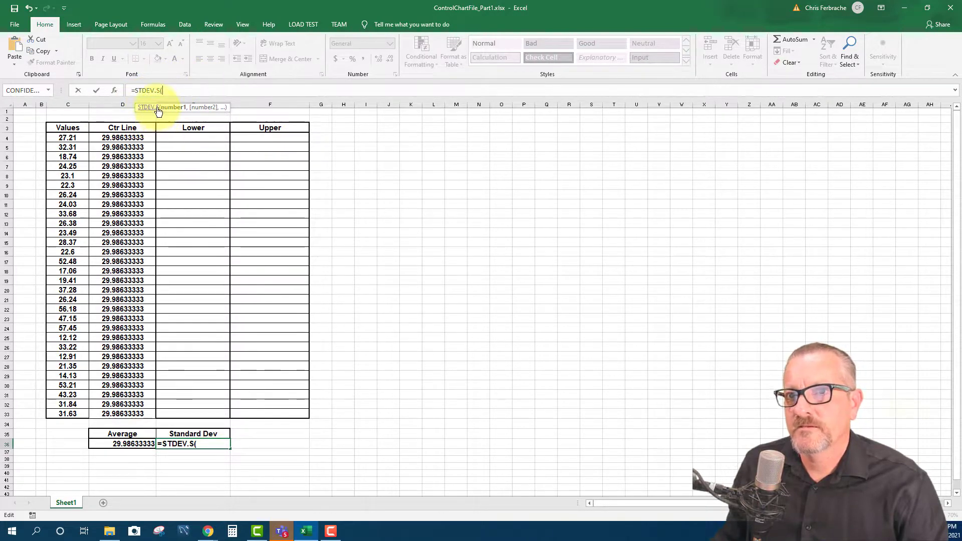
mouse_move(282, 212)
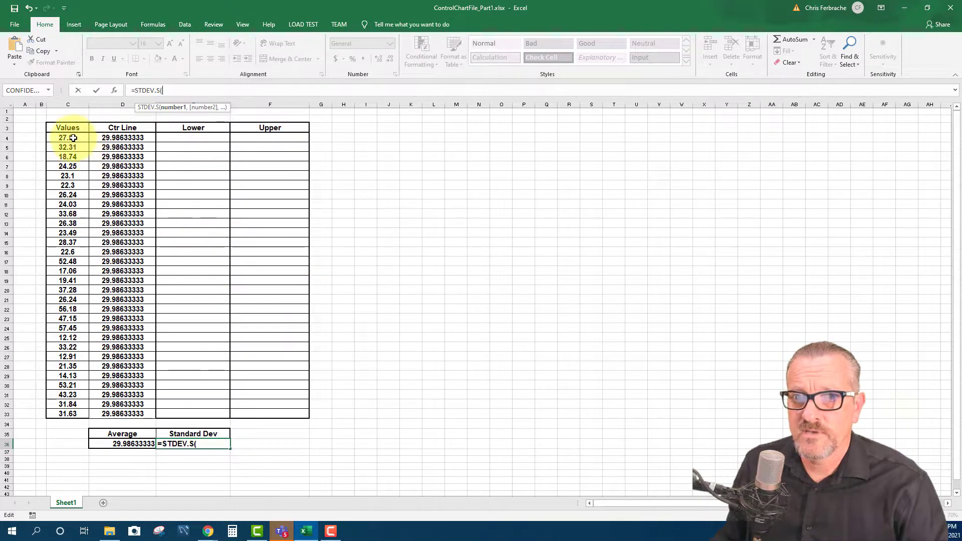
left_click_drag(67, 137, 67, 395)
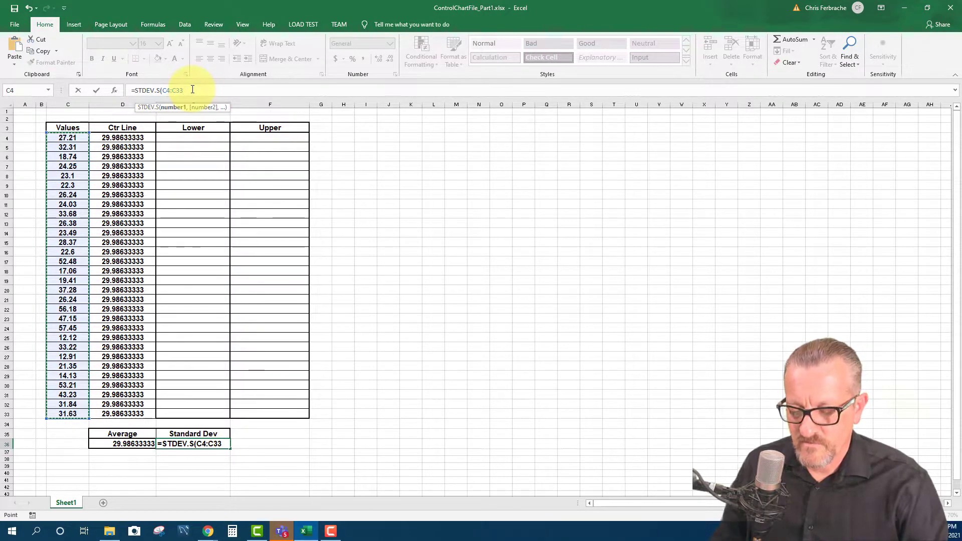
key("Return")
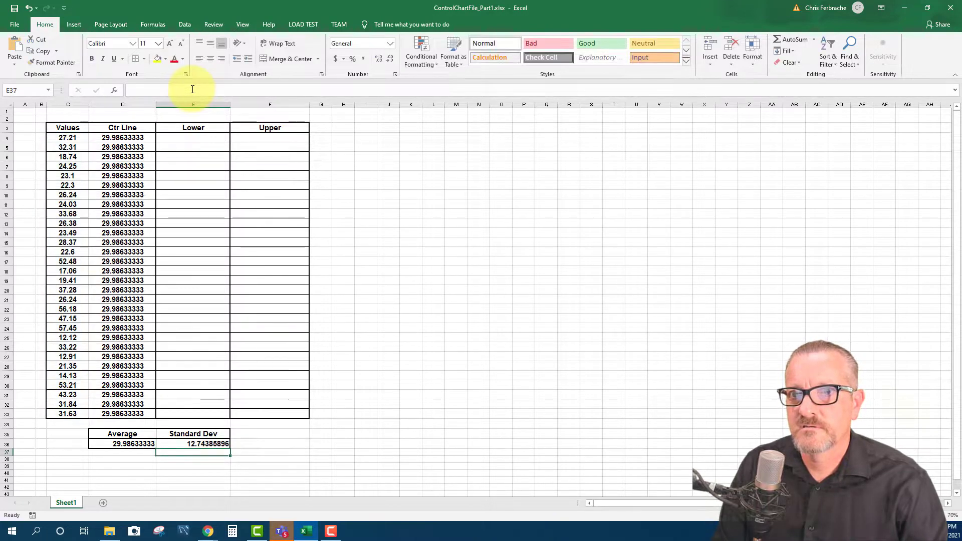
mouse_move(193, 89)
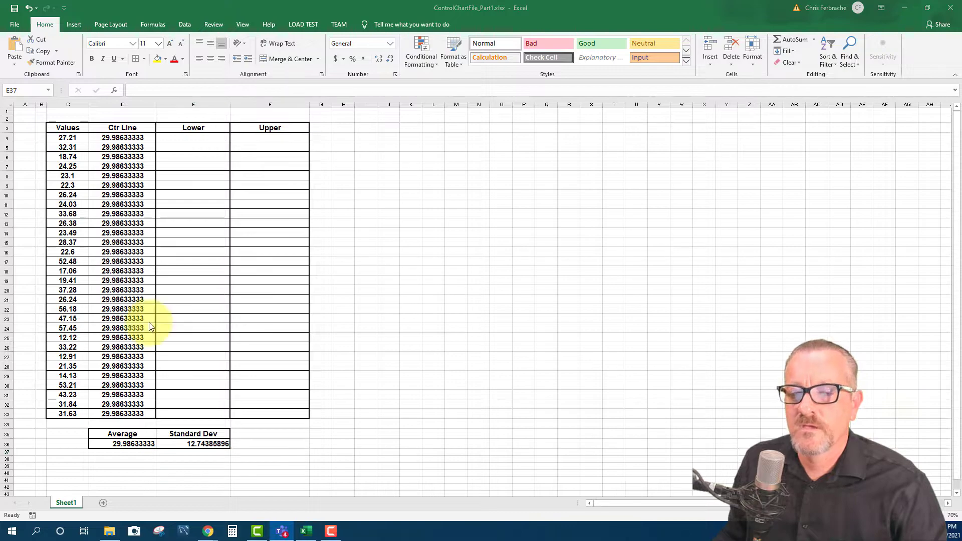
mouse_move(221, 196)
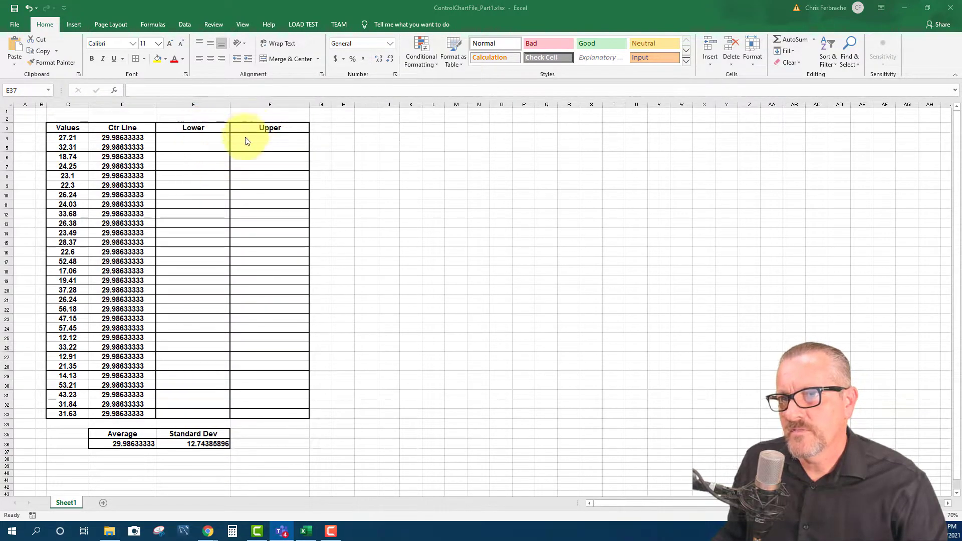
mouse_move(193, 137)
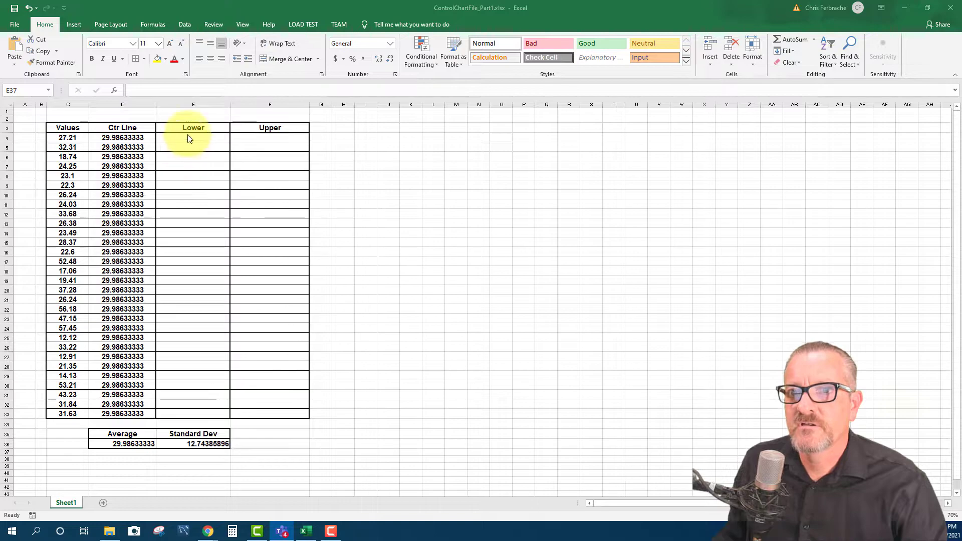
Enter the lower limit =D4-(3*$E$36) in E4, giving -8.245243555
left_click(193, 137)
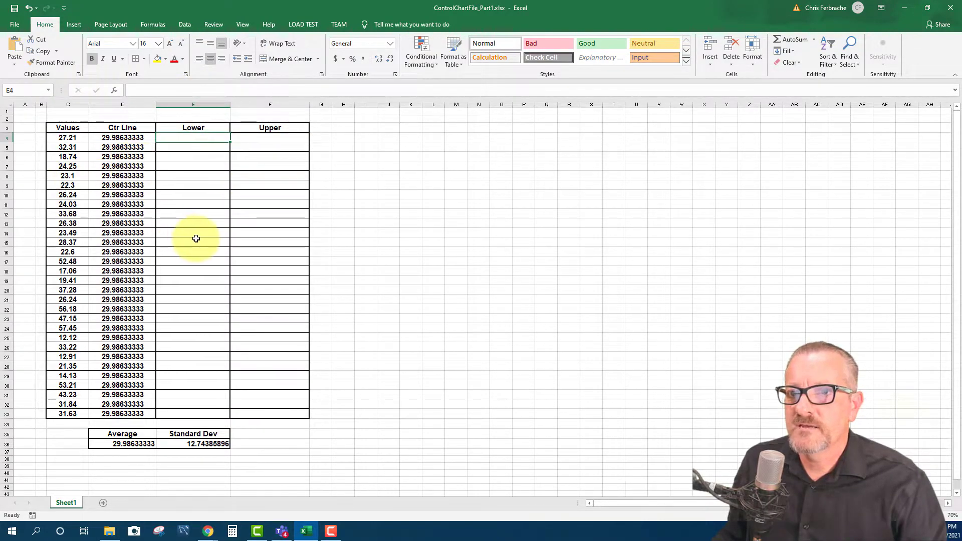
mouse_move(216, 186)
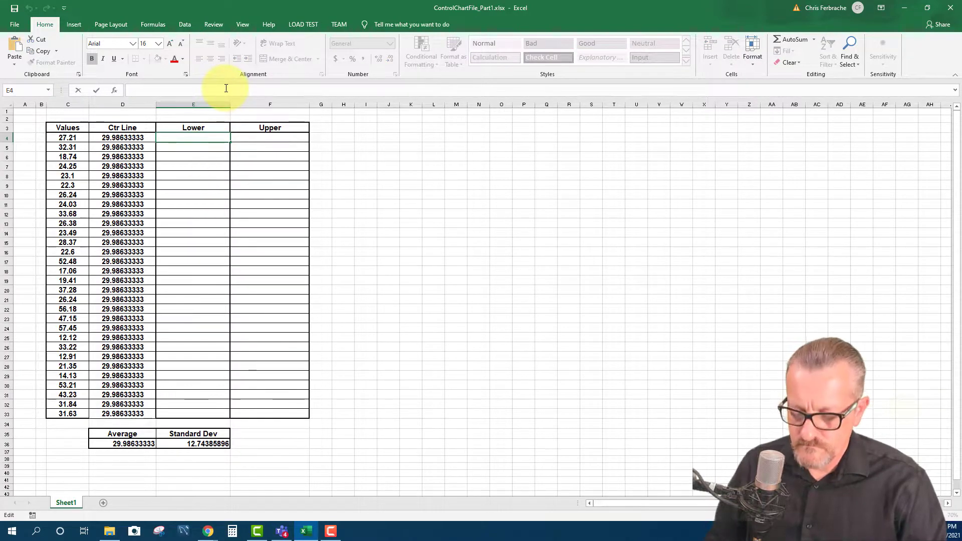
type("=")
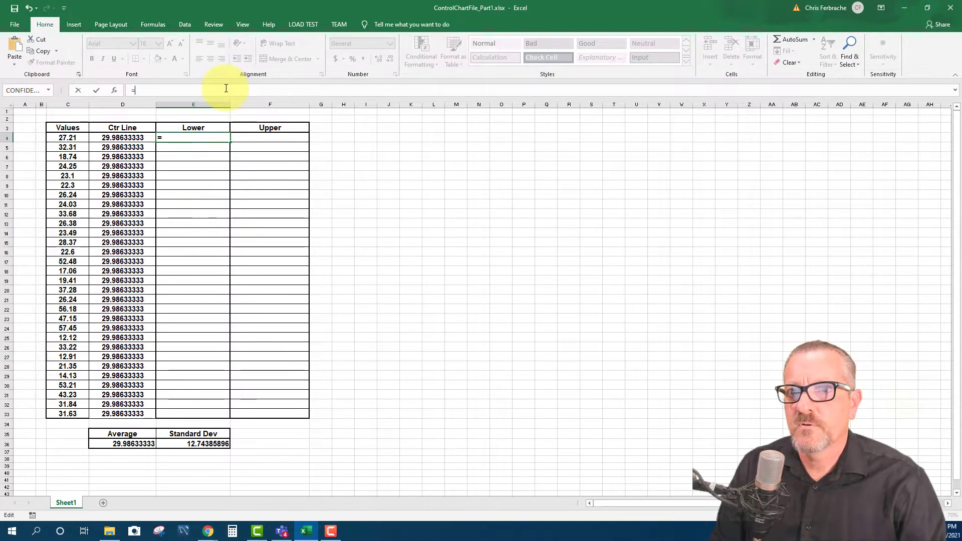
type("d")
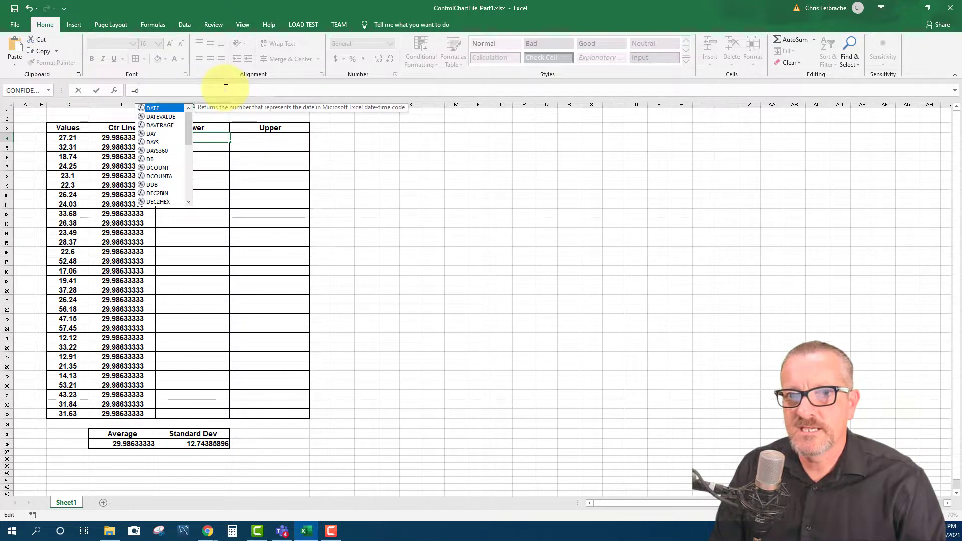
type("4")
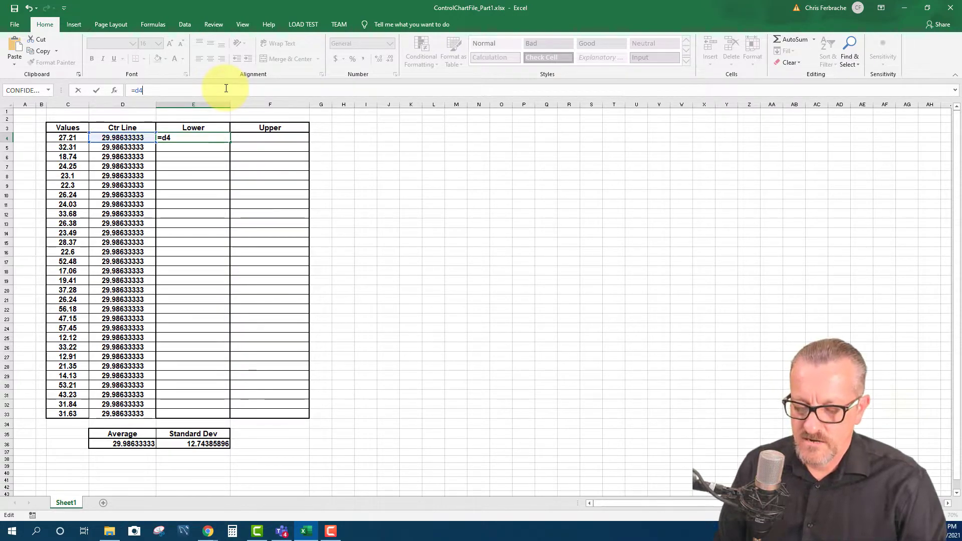
type("-")
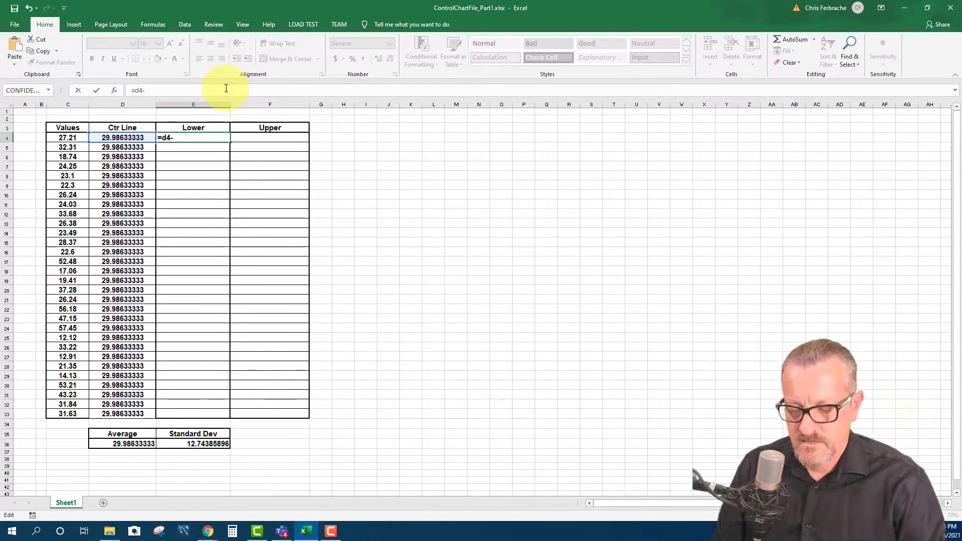
type("(")
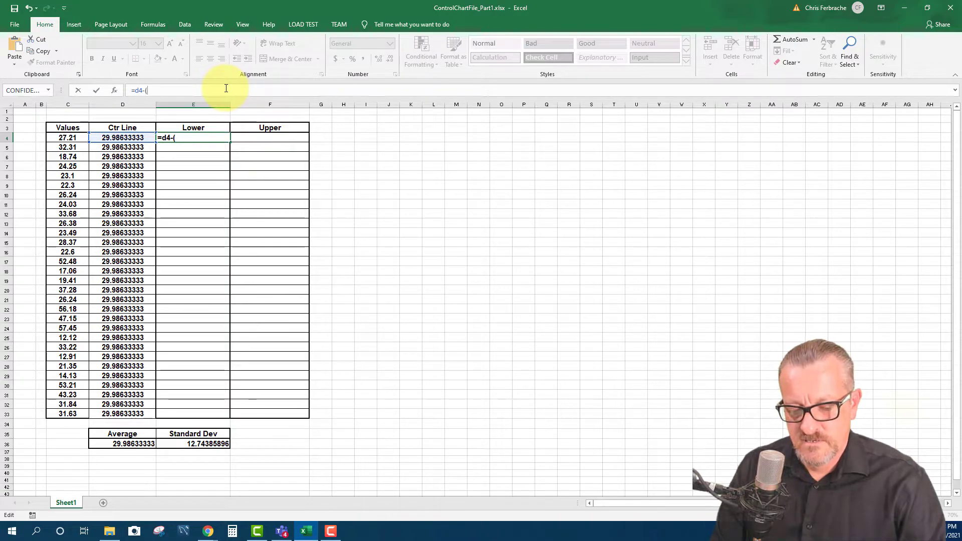
type("3")
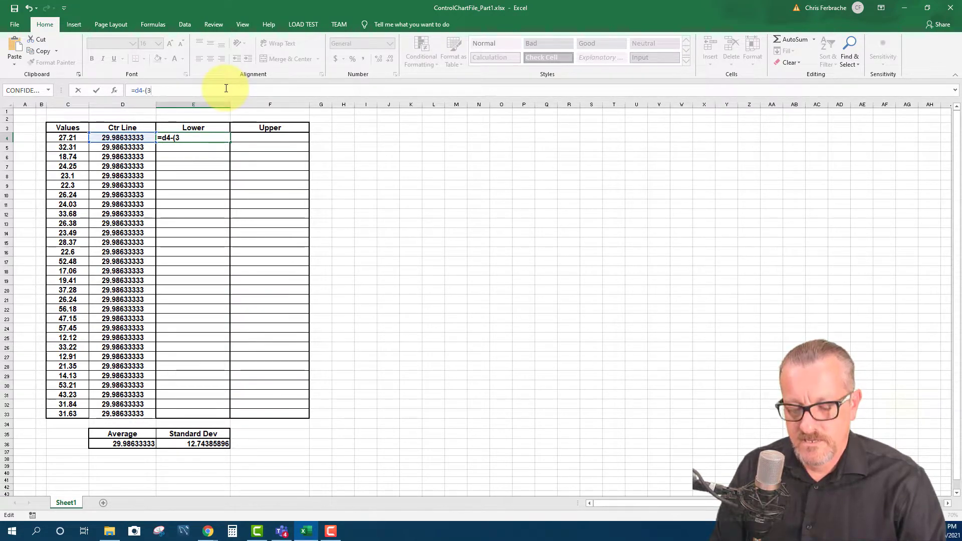
type("*")
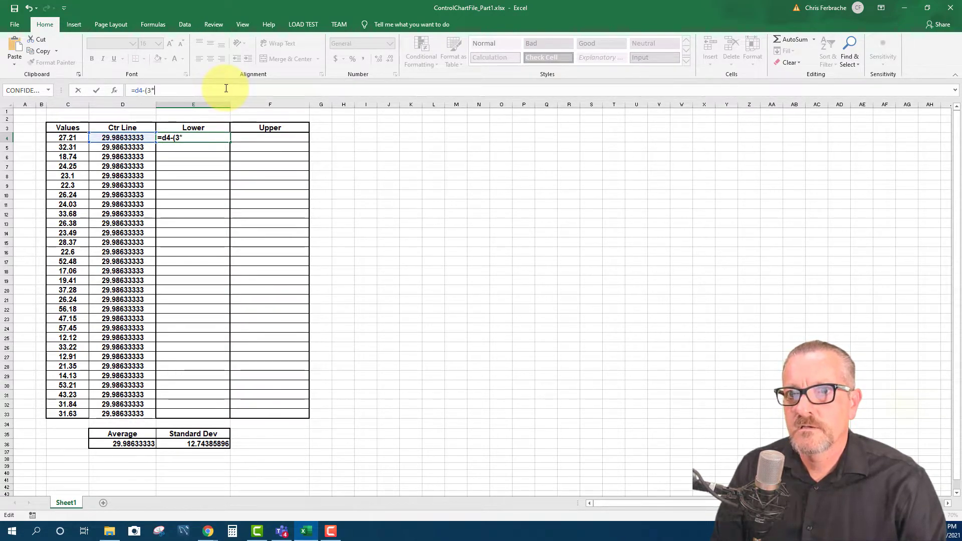
mouse_move(214, 462)
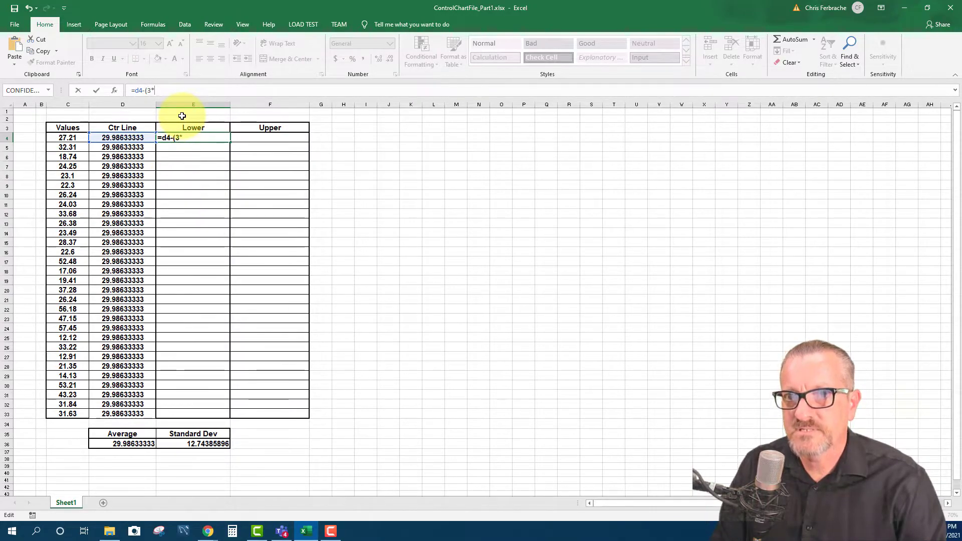
type("$")
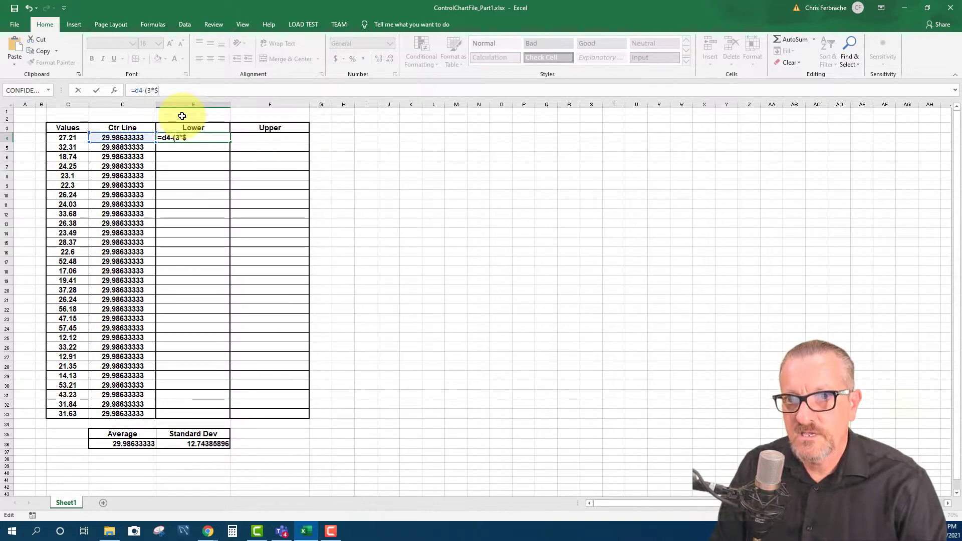
type("e$36")
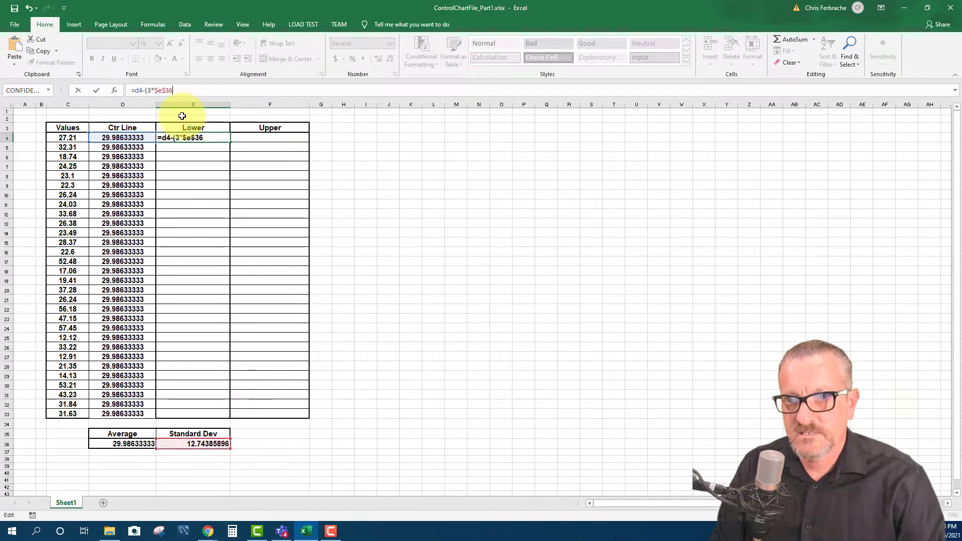
type(")")
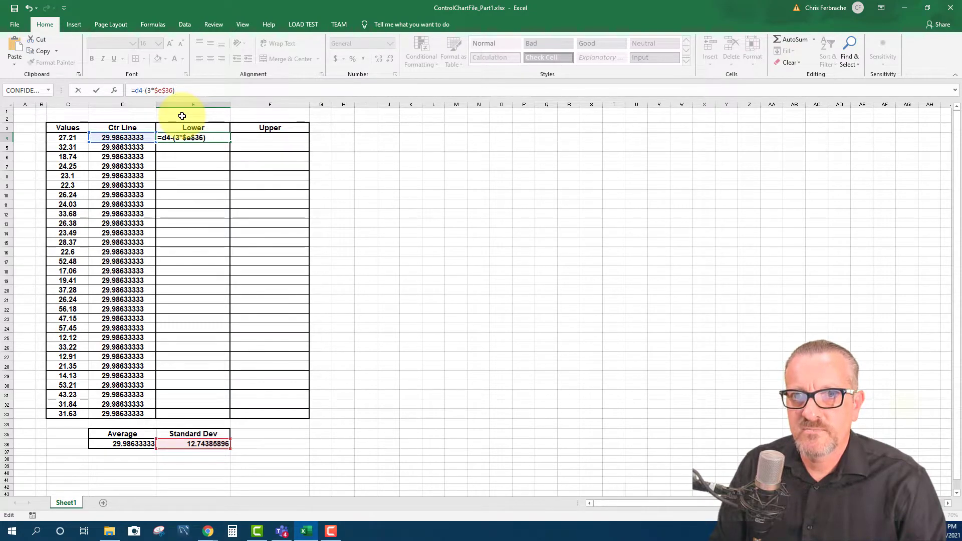
type(")")
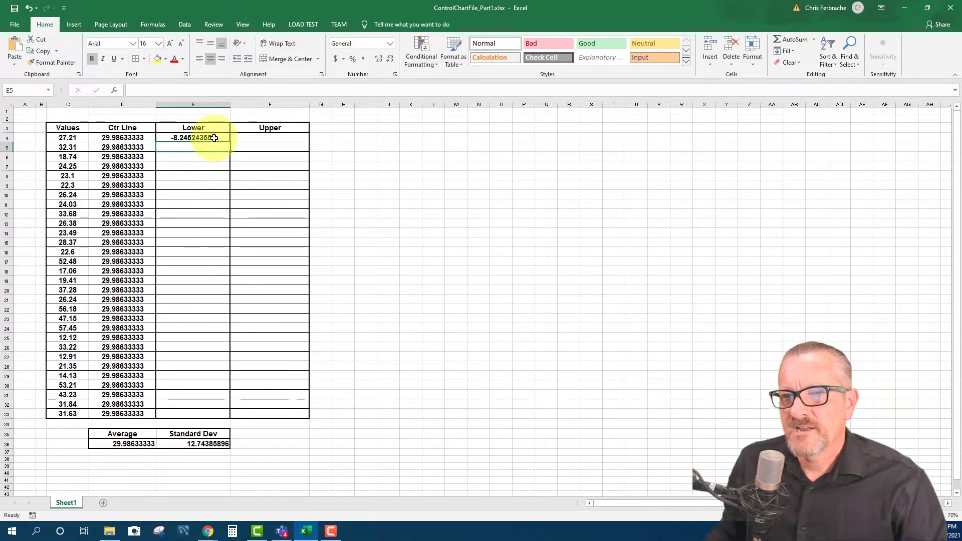
Fill the lower-limit formula from E4 down to E33, each showing -8.245243555
left_click(193, 137)
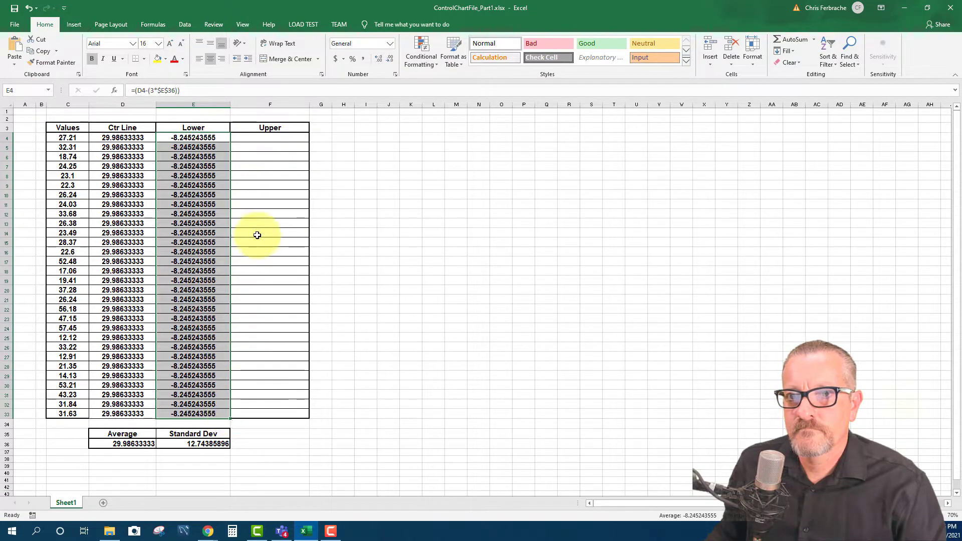
mouse_move(261, 212)
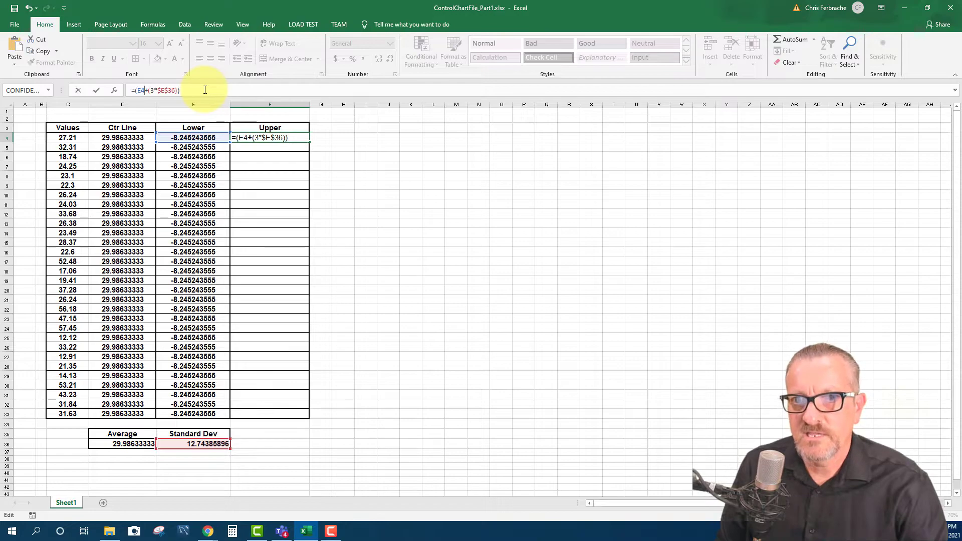
Enter the upper limit =(D4+(3*$E$36)) in F4, giving 68.21791022
type("d")
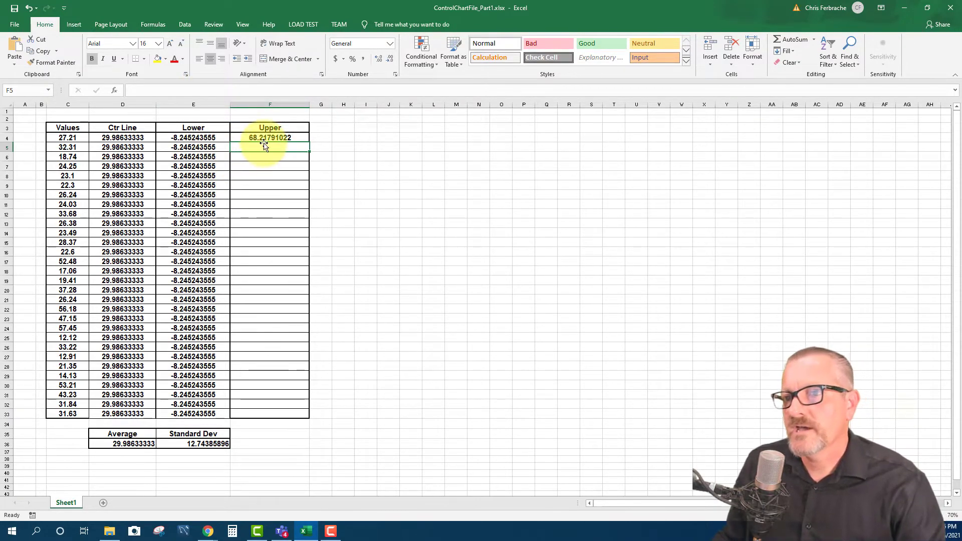
Fill the upper-limit formula down to F33 (68.21791022) and select the table range C3:F33
left_click(270, 137)
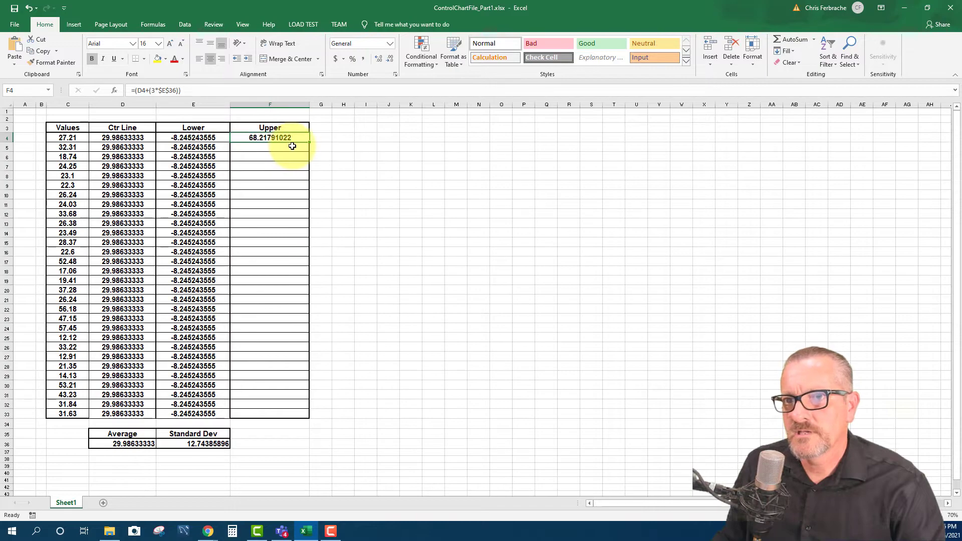
left_click_drag(291, 137, 292, 256)
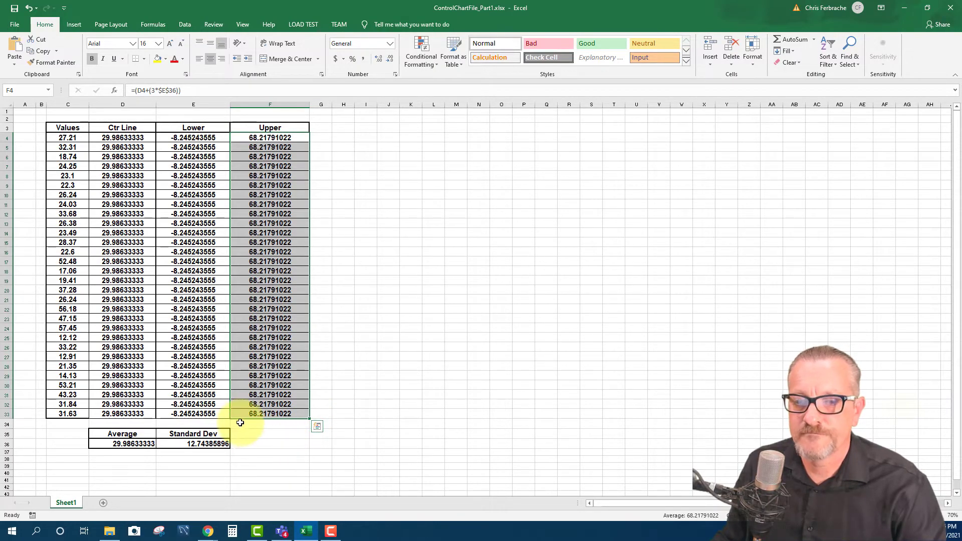
left_click(364, 413)
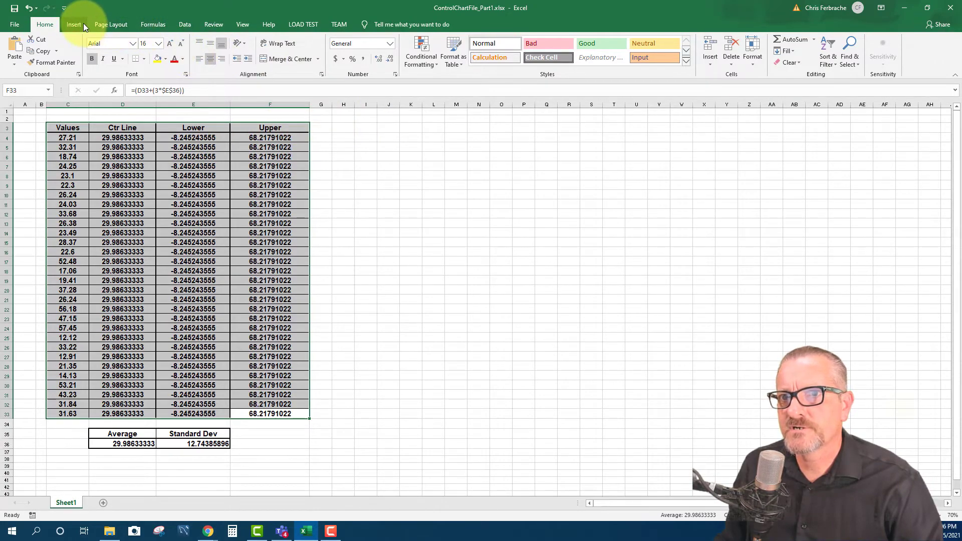
Insert a recommended Line chart of Values, Ctr Line, Lower and Upper beside the table
left_click(73, 24)
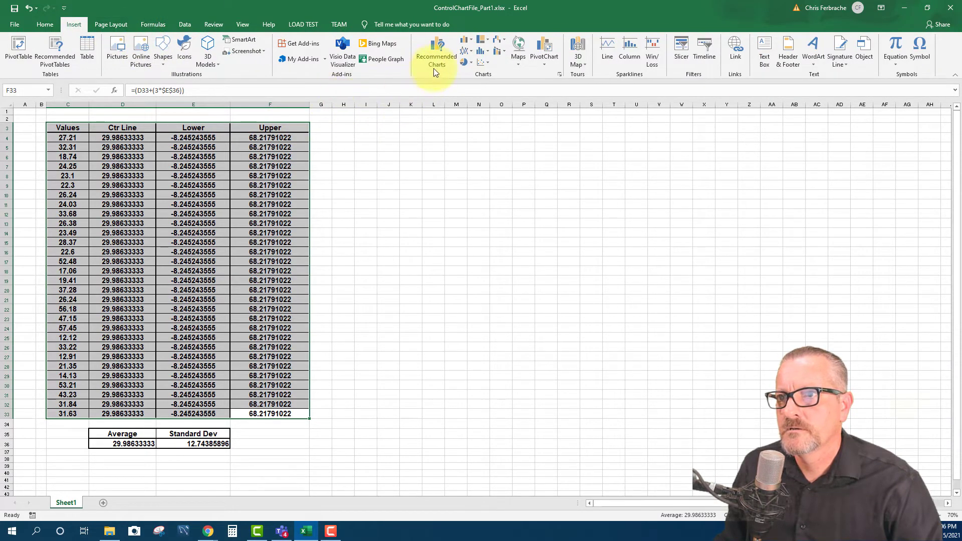
mouse_move(437, 52)
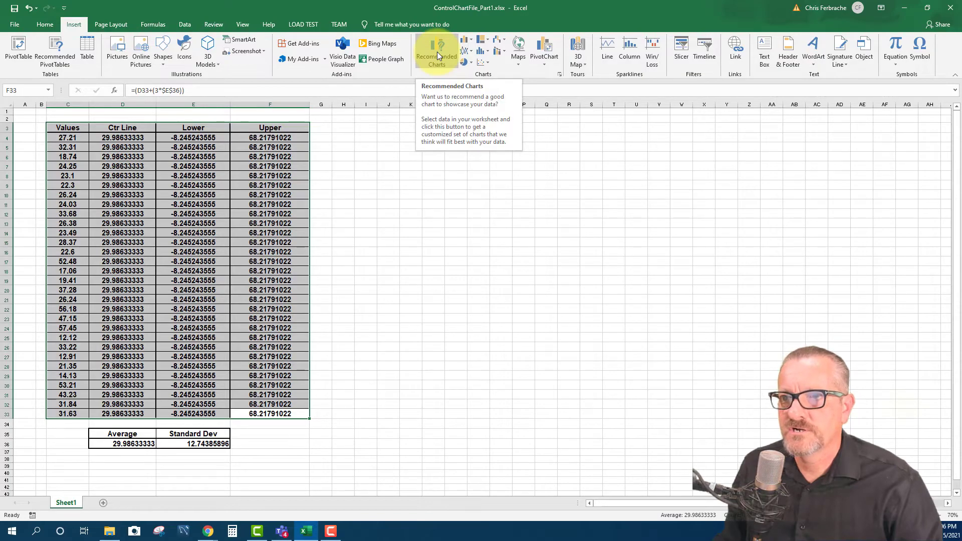
left_click(436, 52)
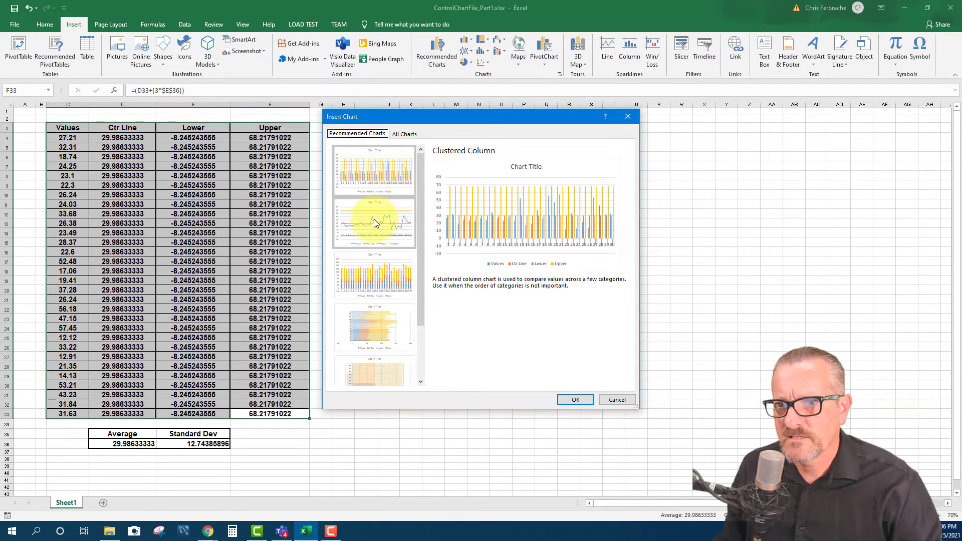
left_click(374, 223)
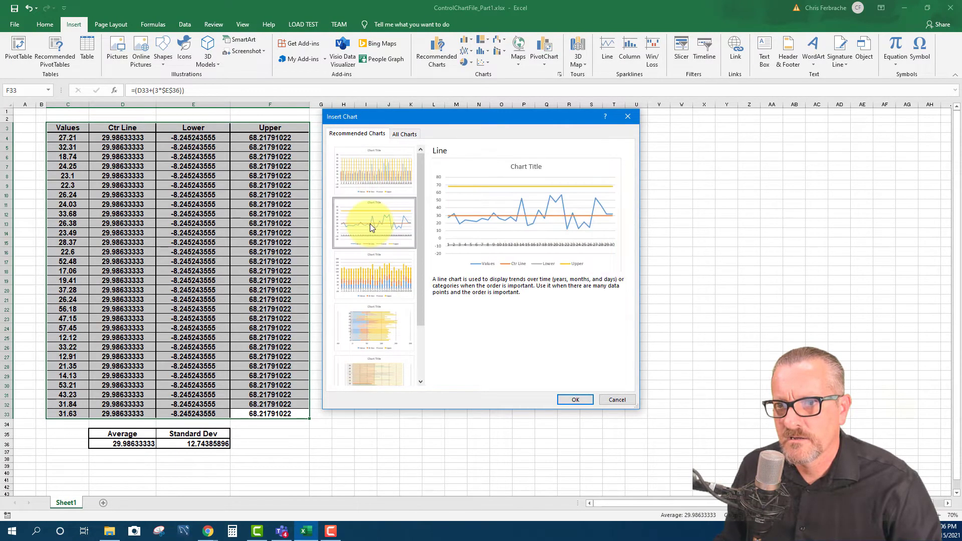
mouse_move(527, 361)
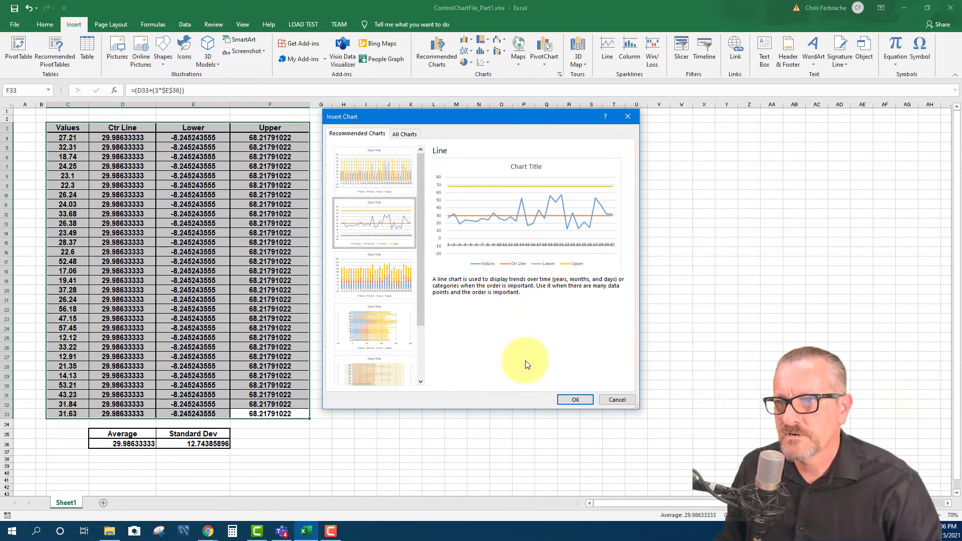
left_click(574, 400)
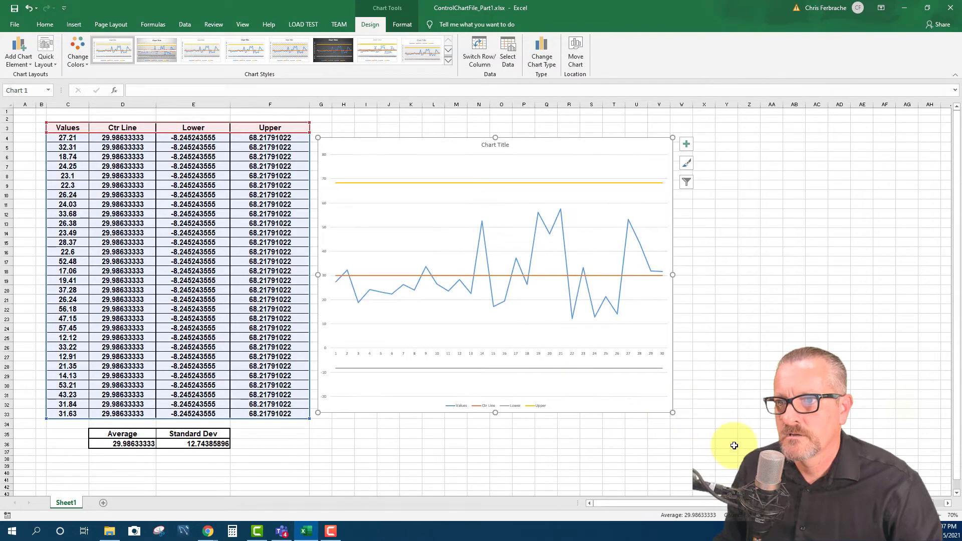
mouse_move(593, 387)
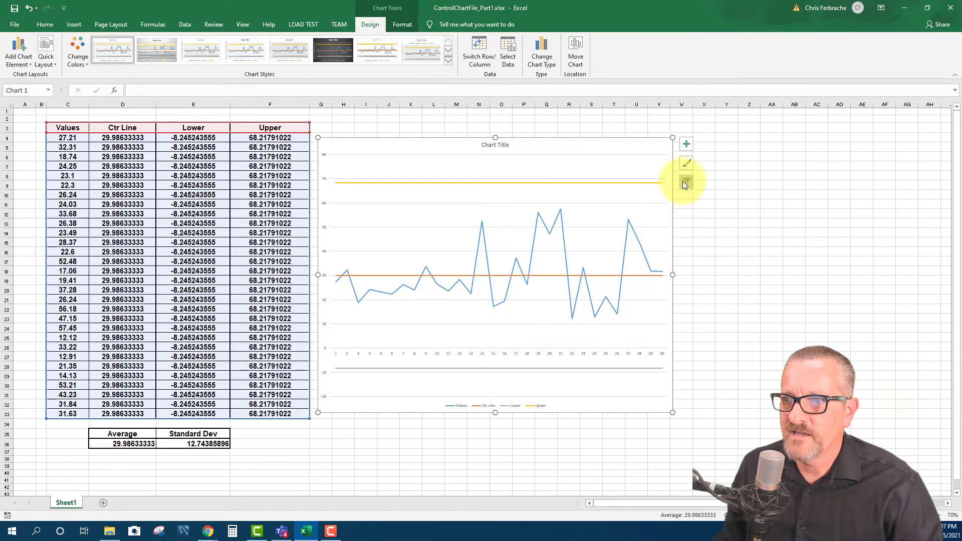
left_click(686, 144)
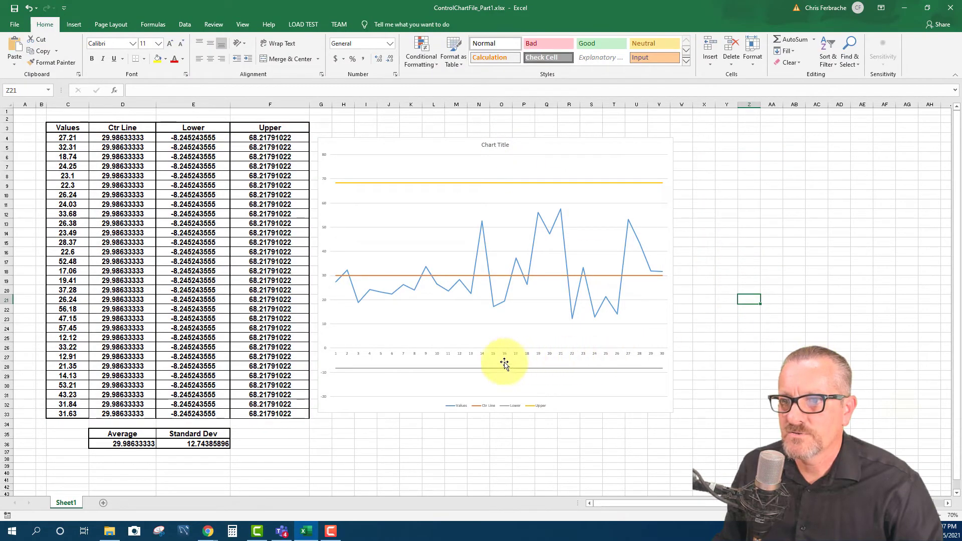
mouse_move(581, 367)
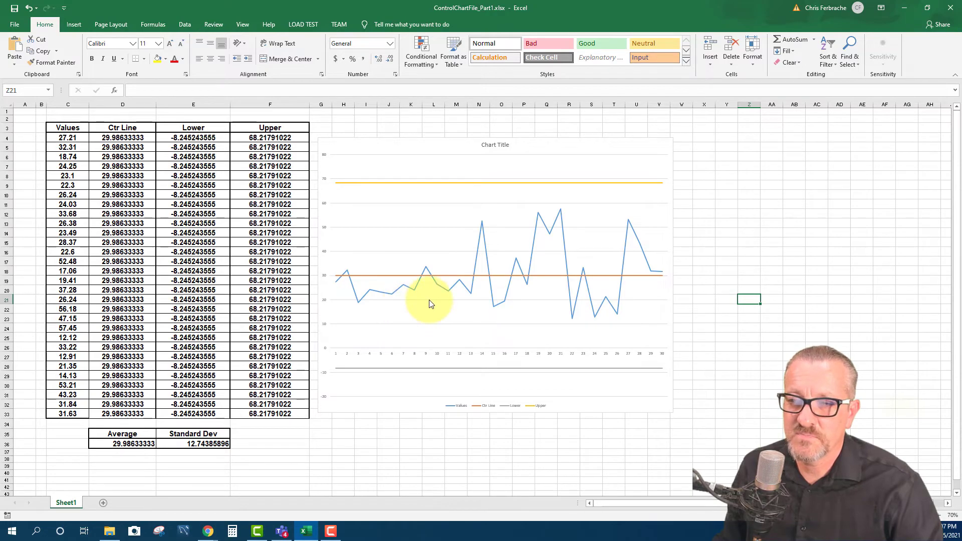
mouse_move(411, 189)
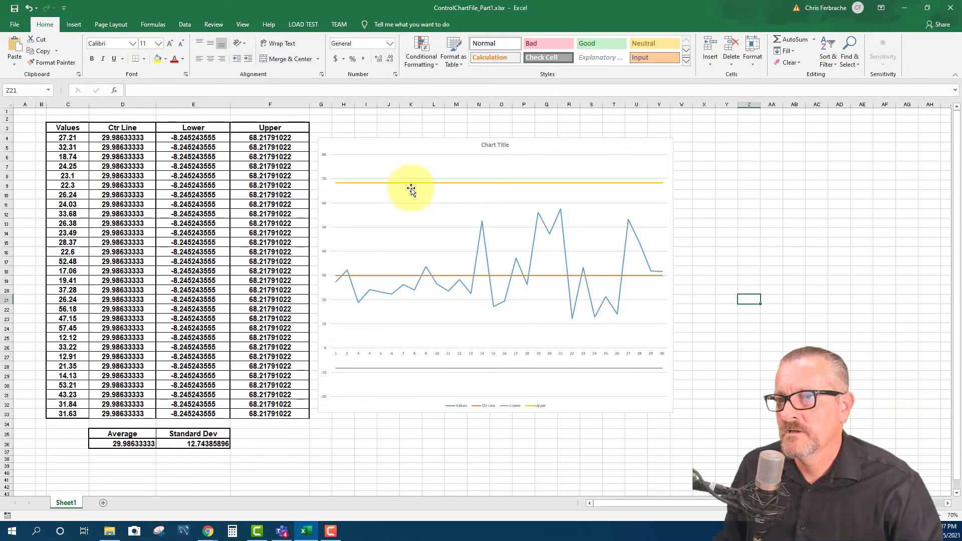
mouse_move(376, 331)
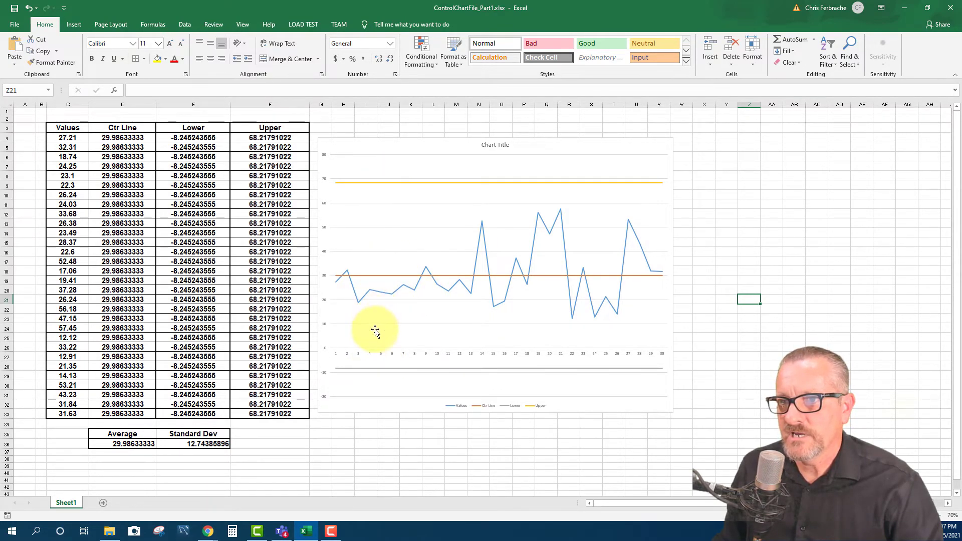
mouse_move(371, 316)
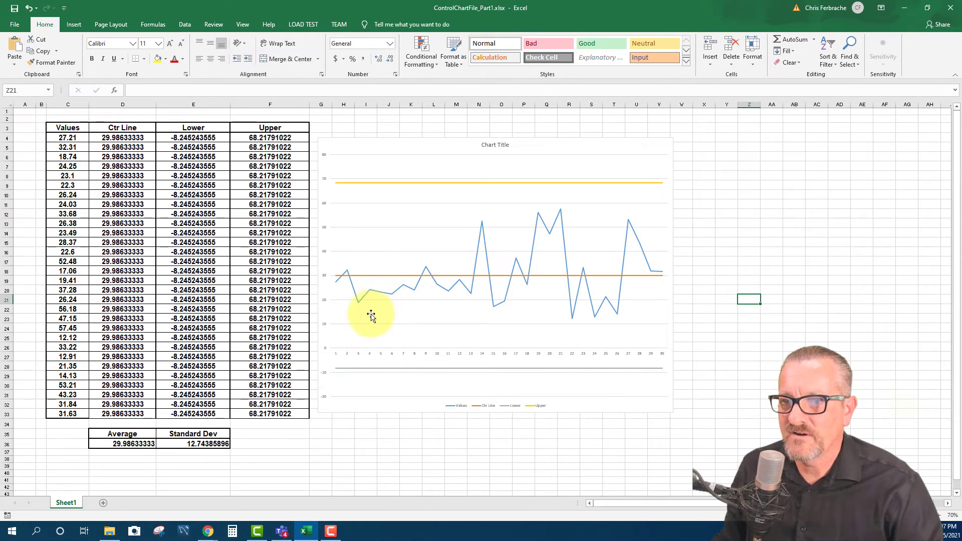
mouse_move(368, 332)
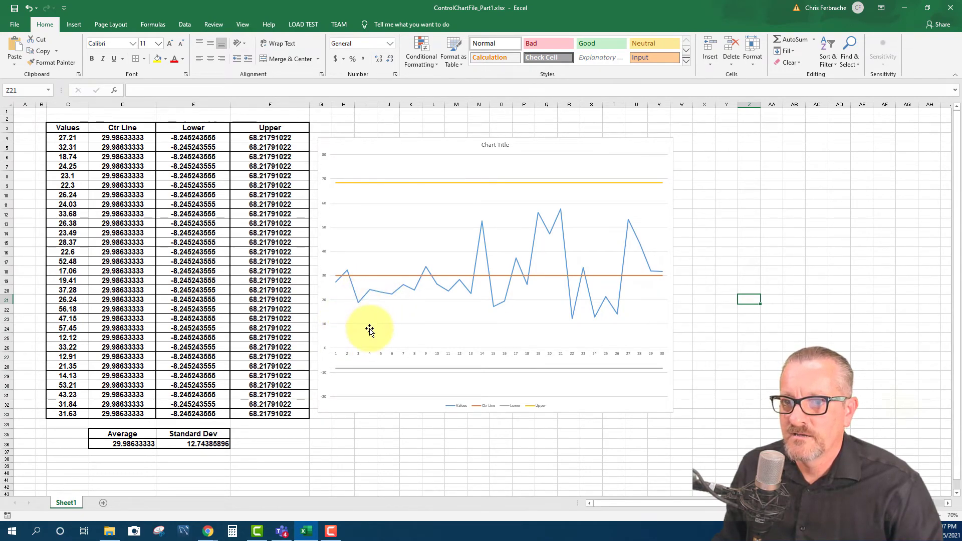
mouse_move(341, 373)
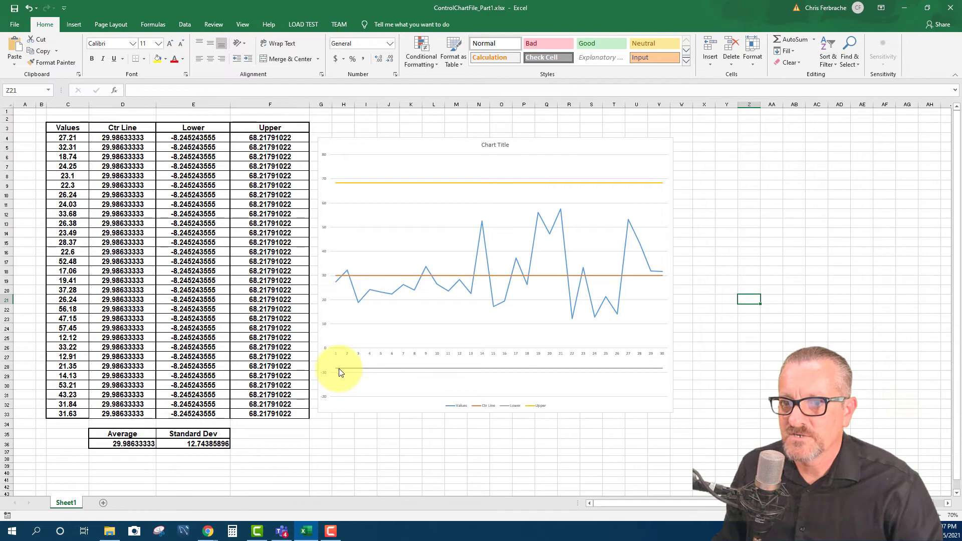
mouse_move(521, 393)
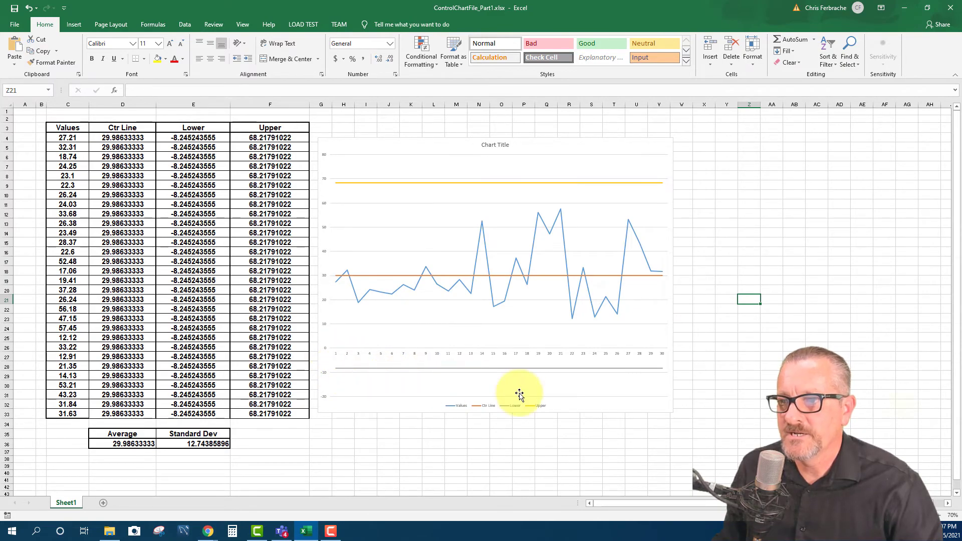
mouse_move(519, 286)
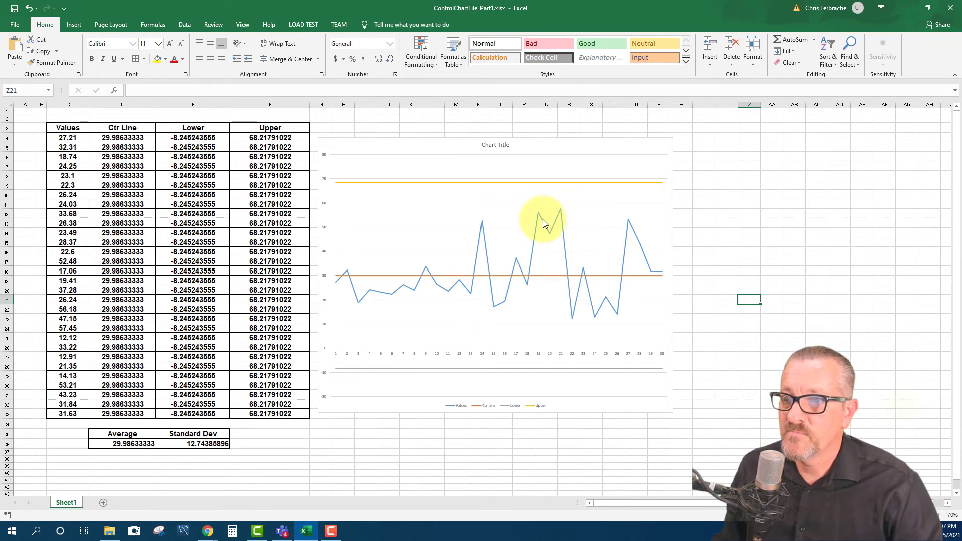
mouse_move(387, 282)
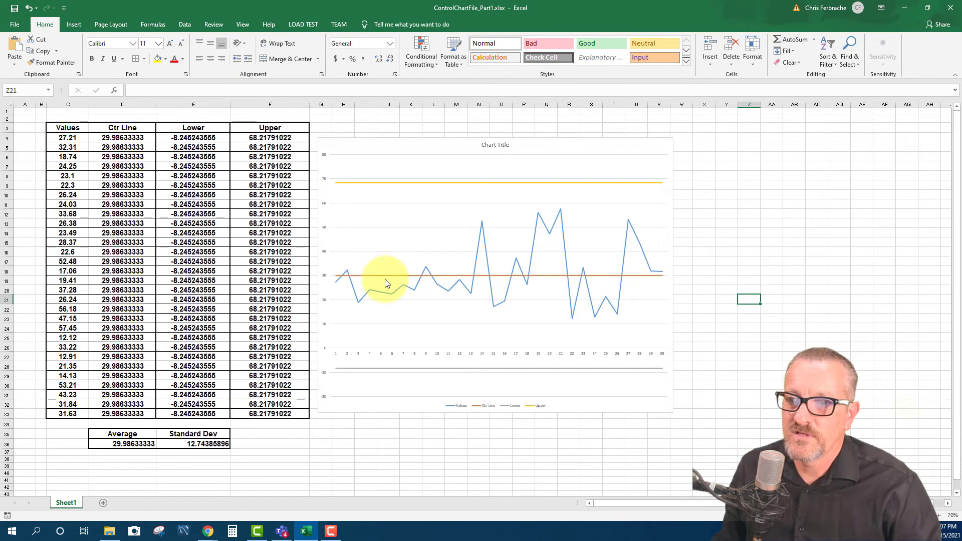
mouse_move(387, 264)
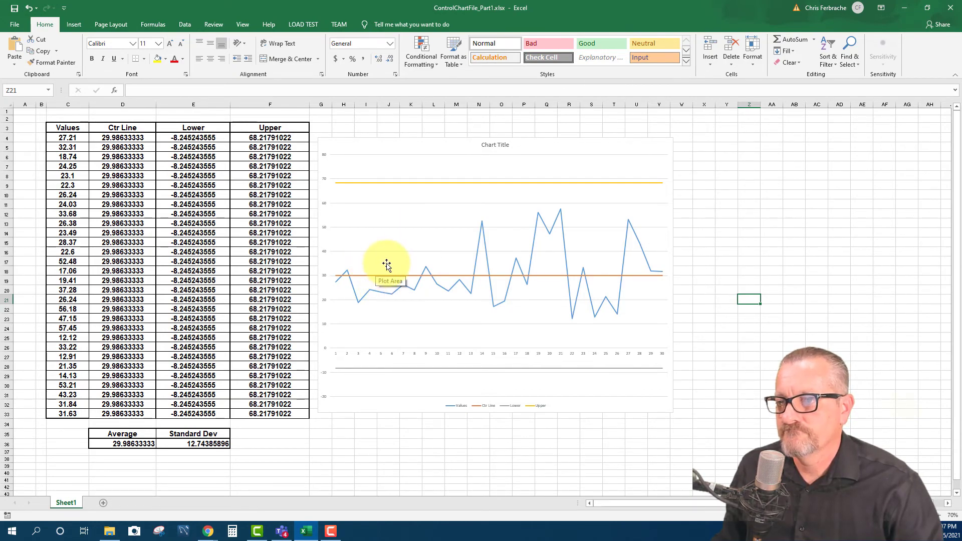
mouse_move(367, 274)
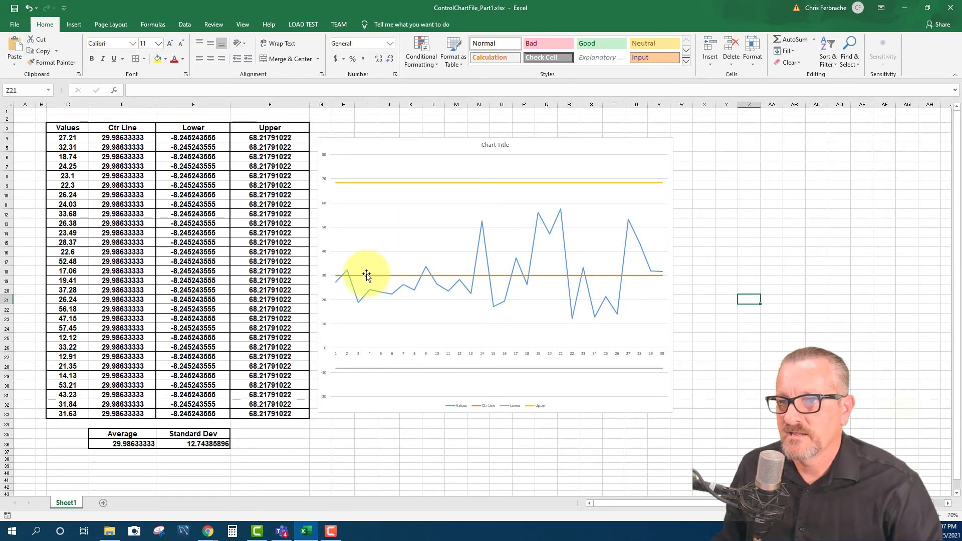
mouse_move(361, 268)
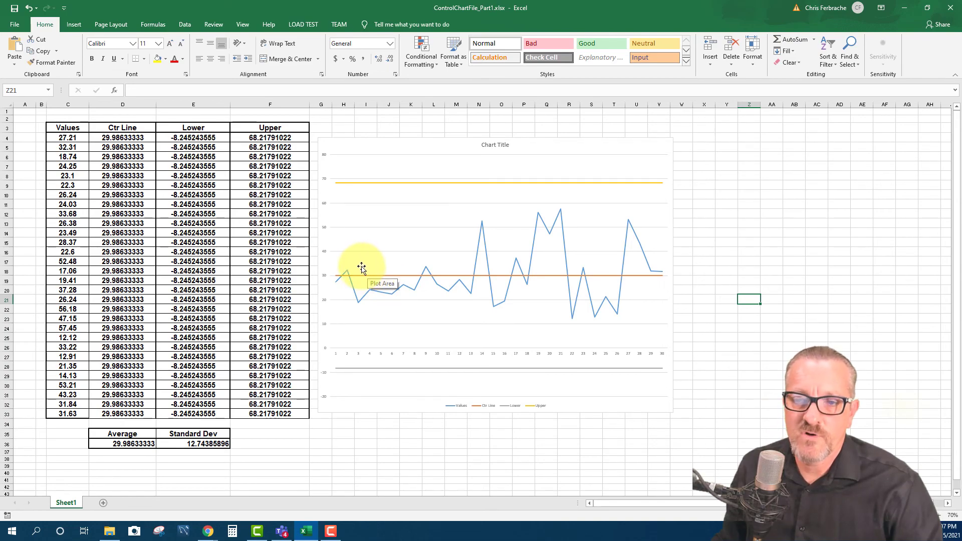
mouse_move(385, 341)
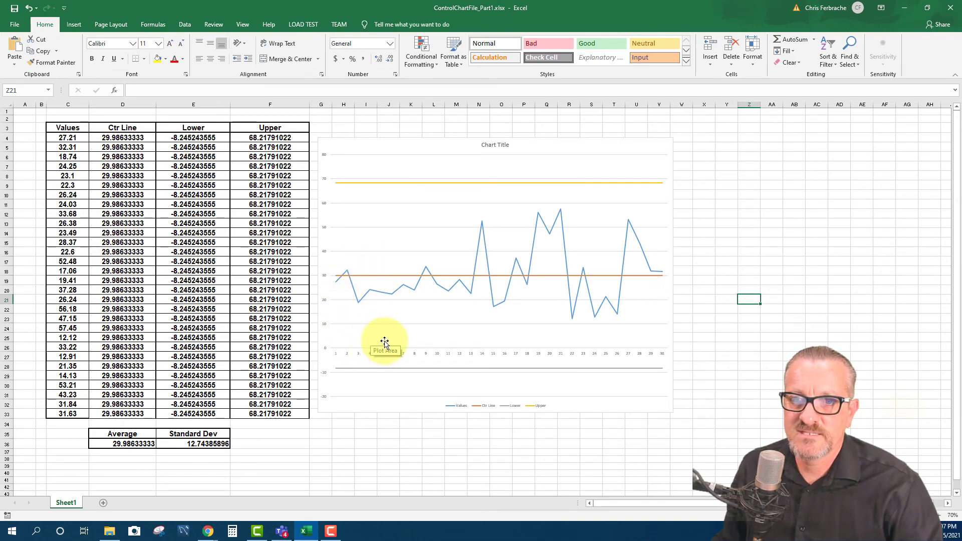
mouse_move(411, 330)
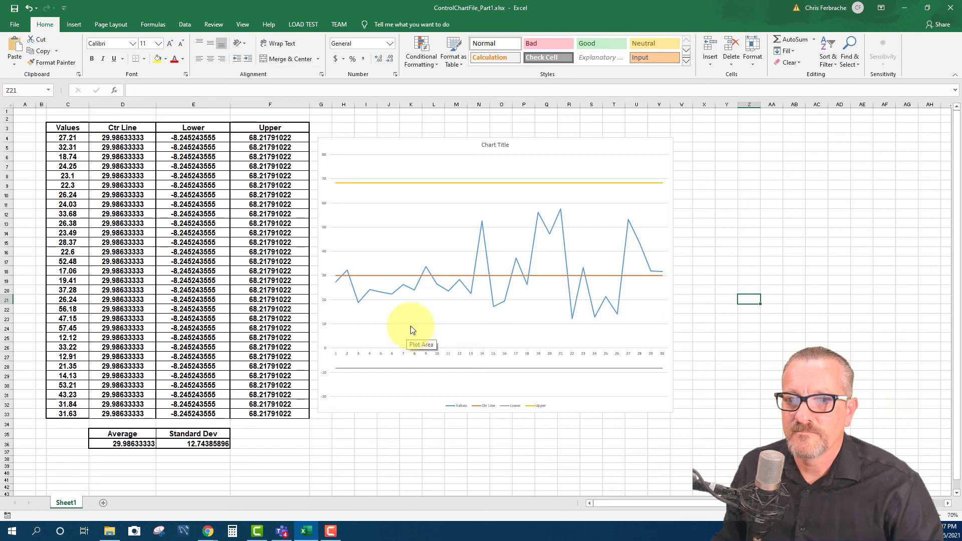
mouse_move(399, 331)
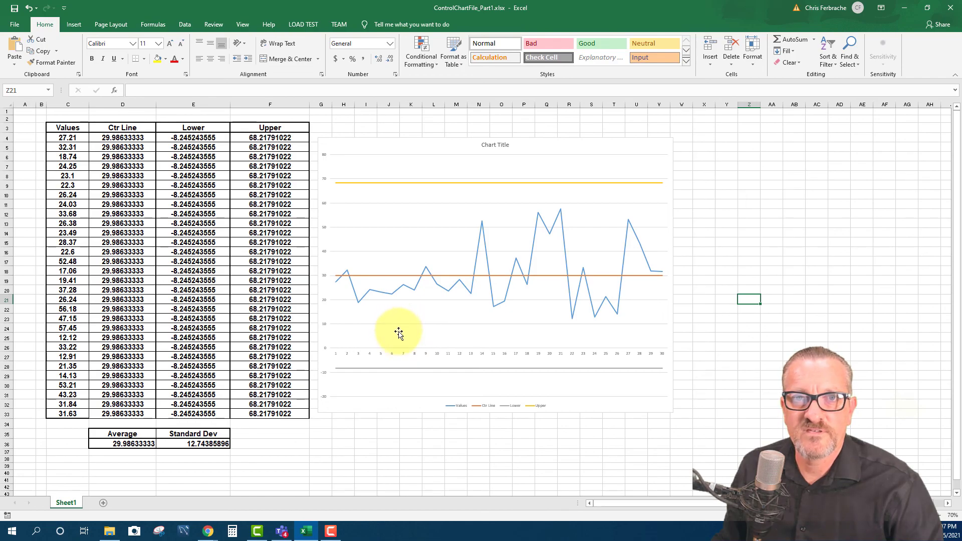